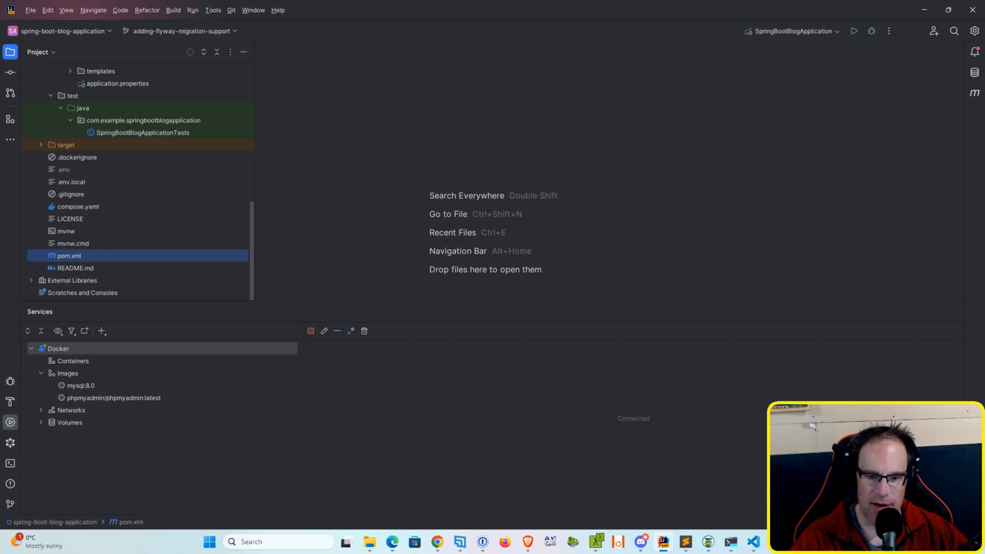
- Add org.flywaydb flyway-core and flyway-mysql dependency blocks to pom.xml
double_click(69, 255)
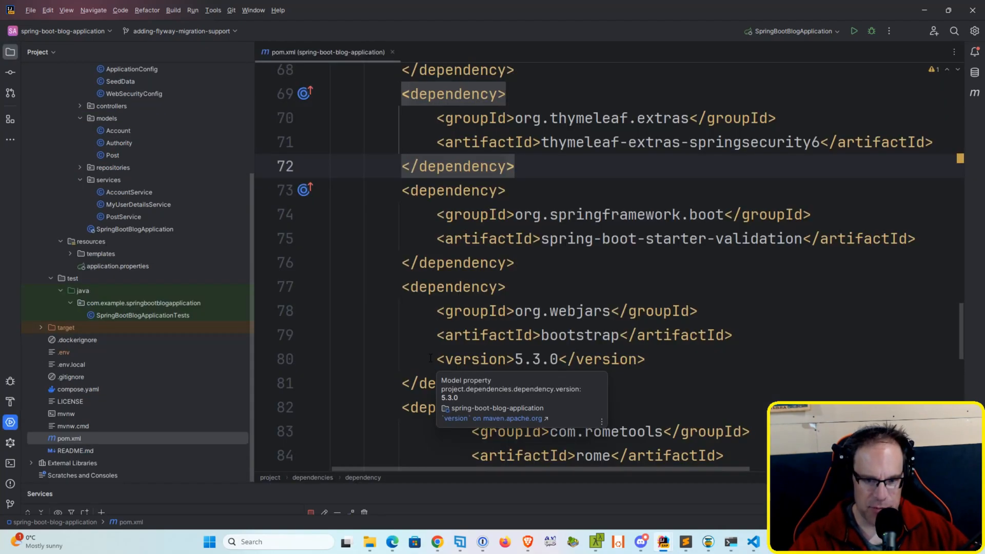
scroll(down, 3)
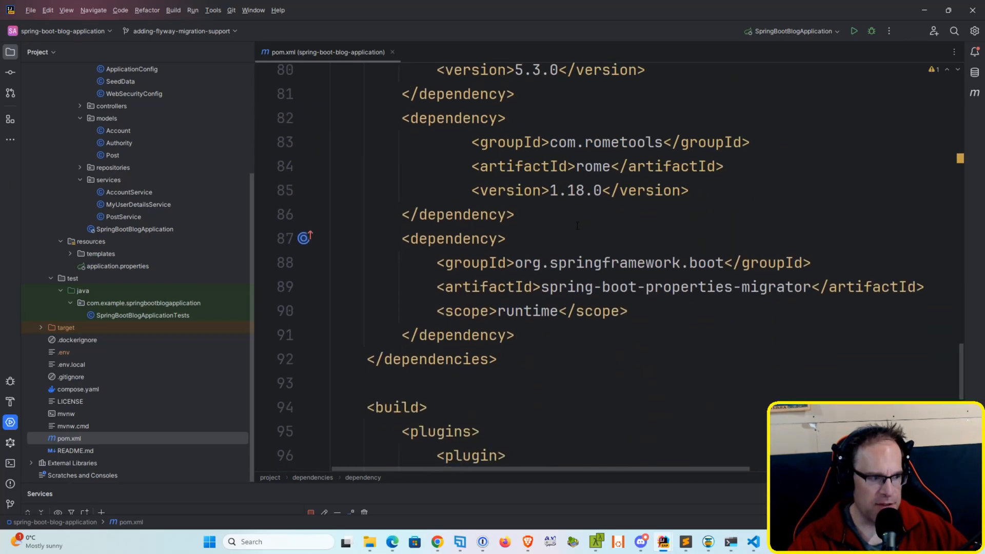
key(enter)
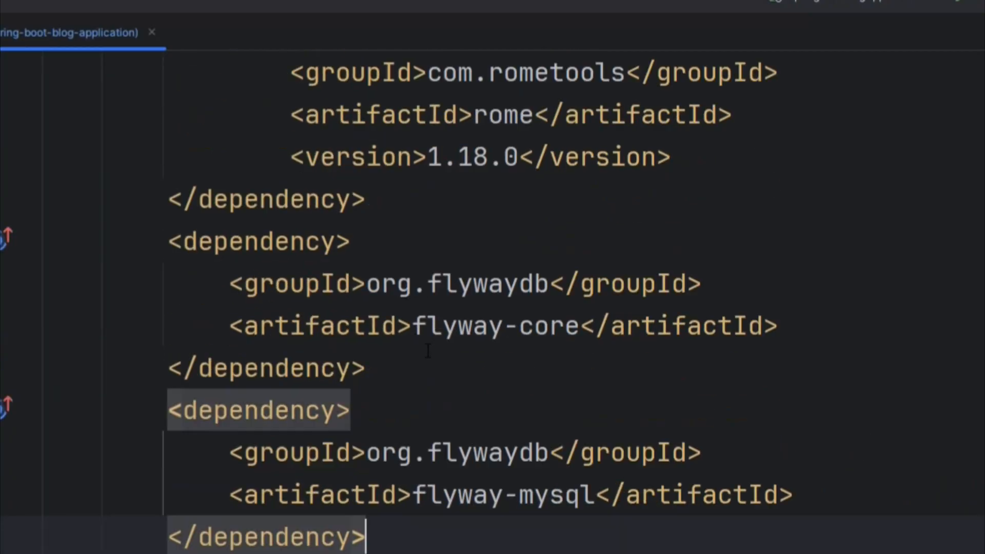
scroll(down, 3)
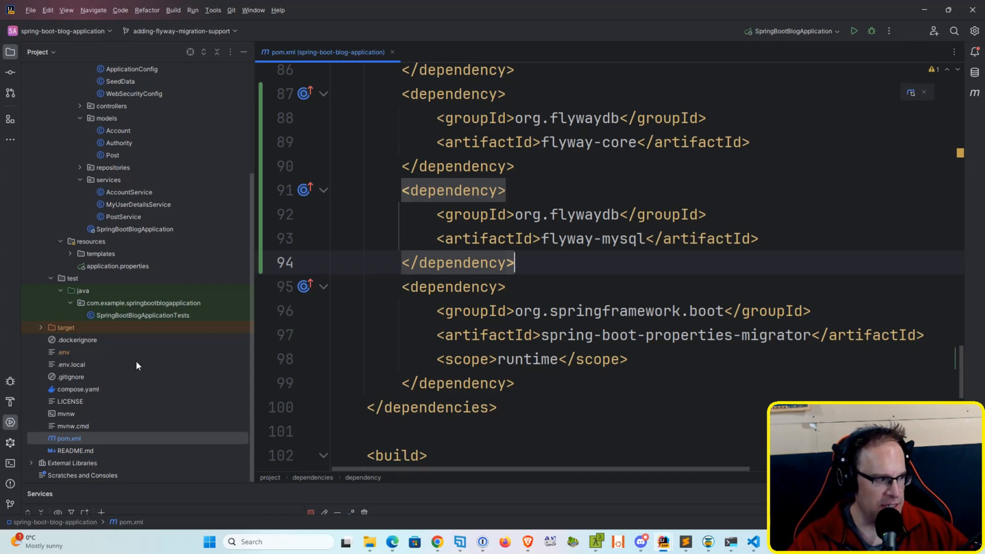
mouse_move(97, 392)
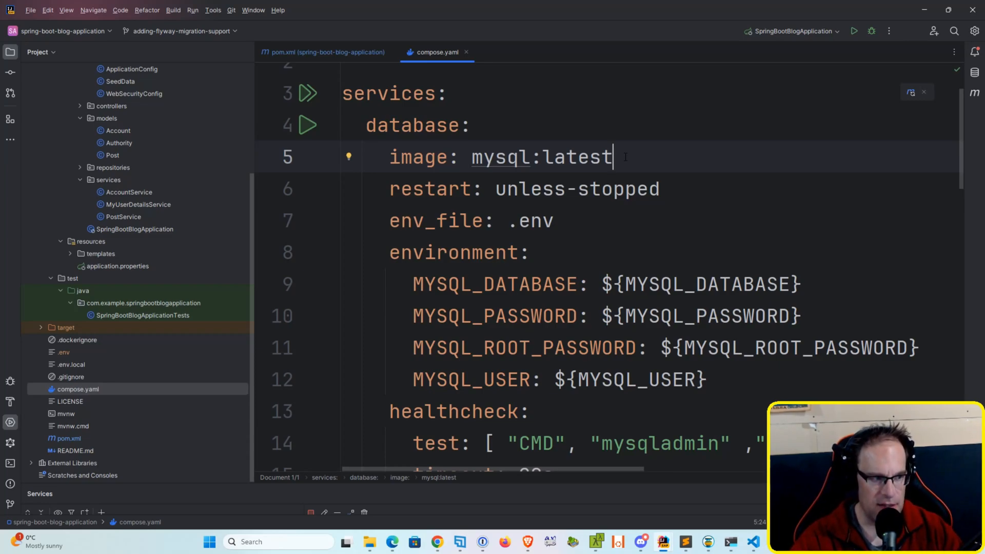
- Change the MySQL image tag in compose.yaml from latest to 8.0
key(Backspace)
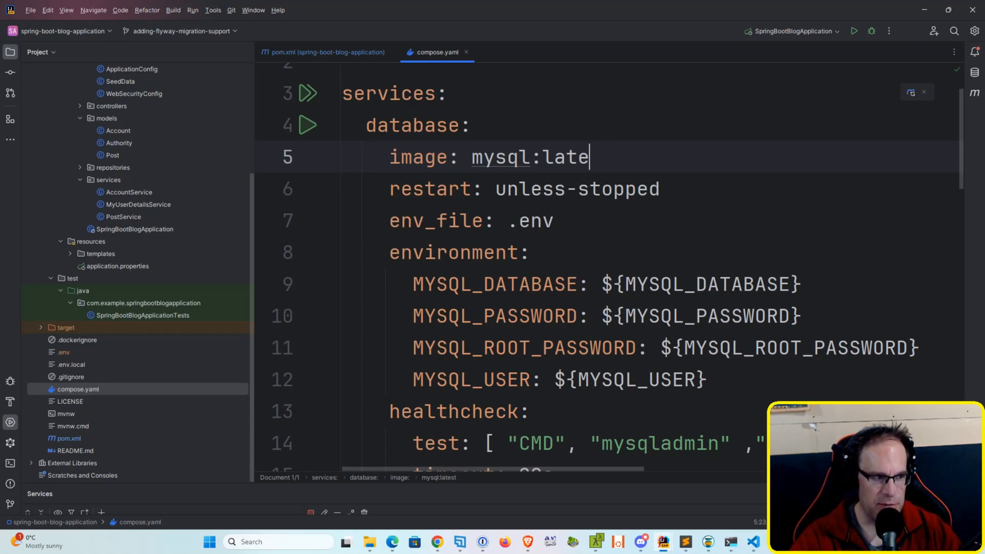
key(Backspace)
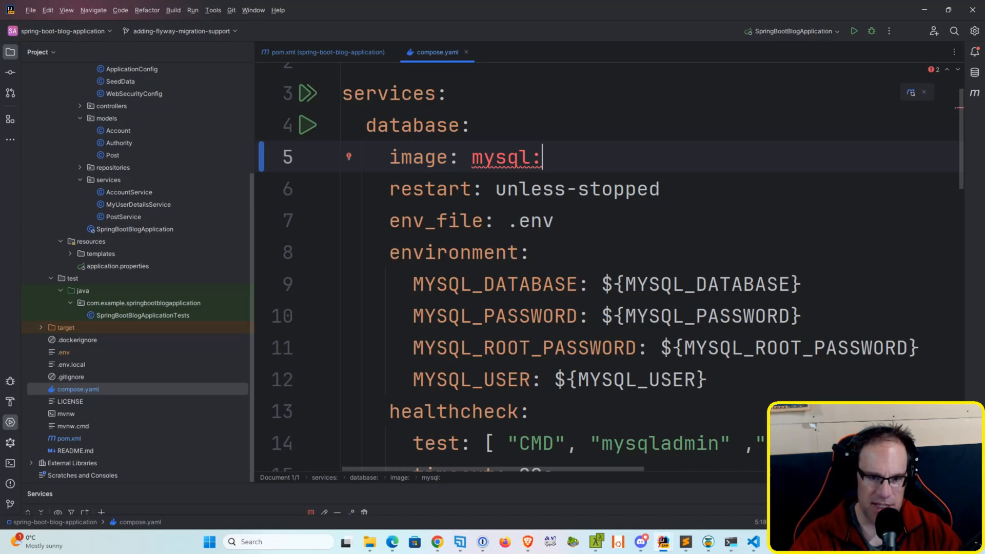
text(8.0)
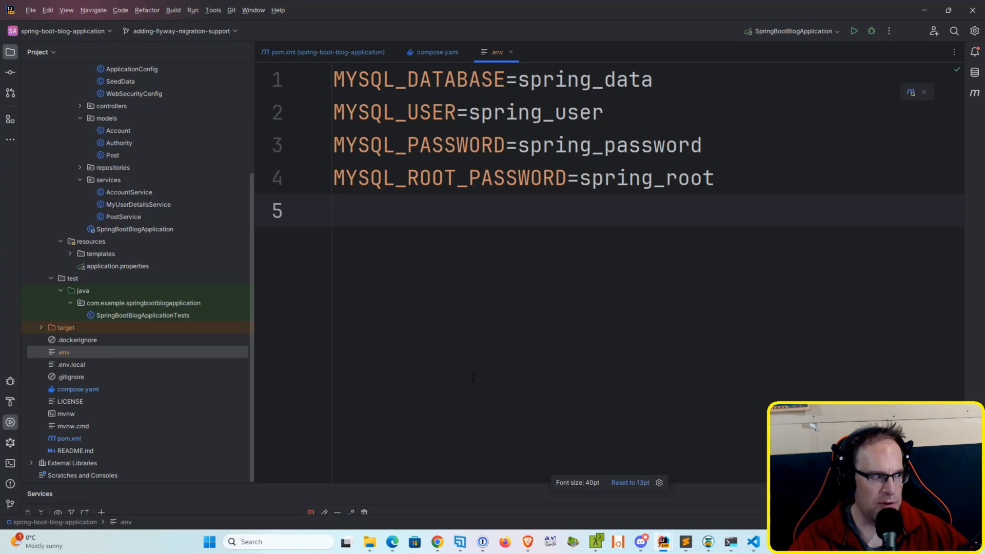
- Replace the create-drop line with flyway enabled, ddl-auto update, show-sql, open-in-view false
click(118, 266)
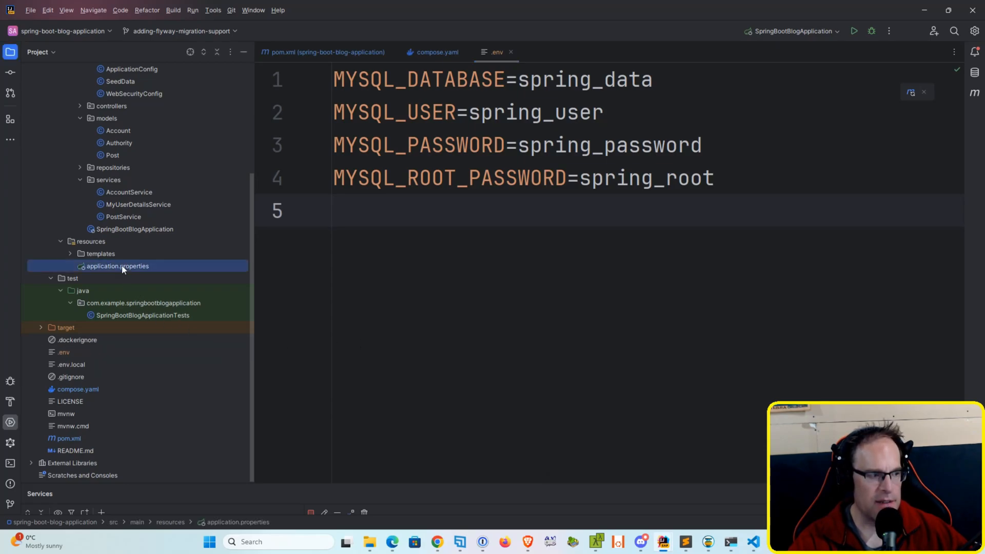
double_click(118, 266)
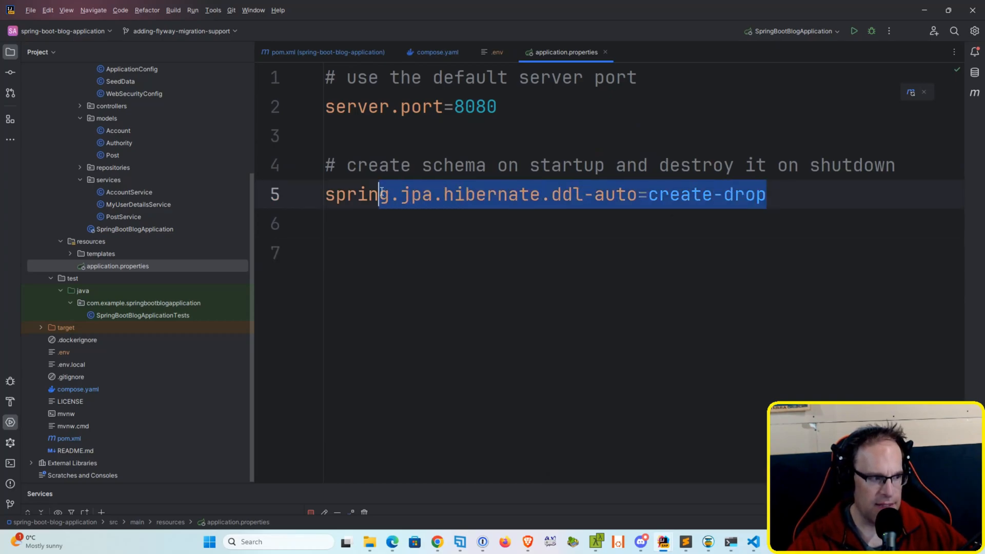
key(Delete)
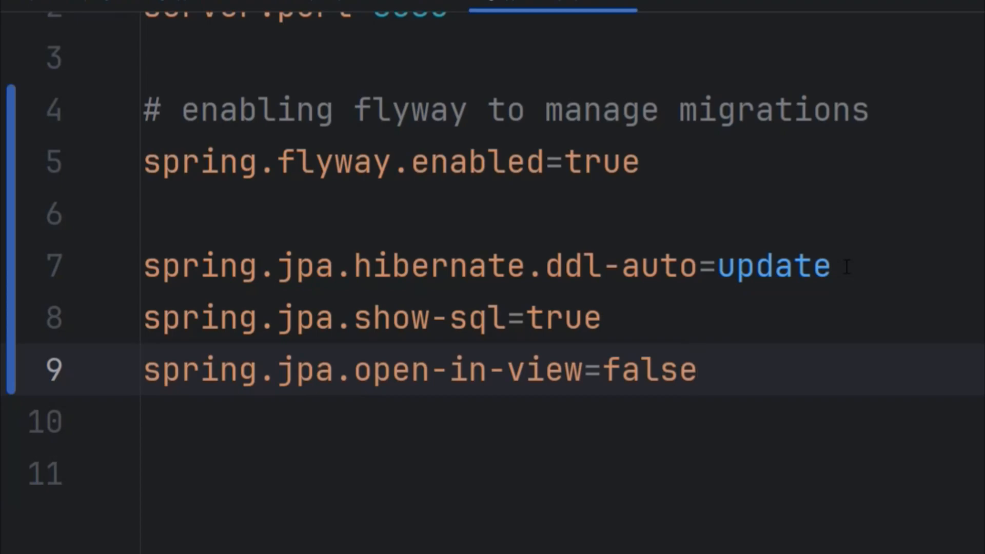
mouse_move(275, 427)
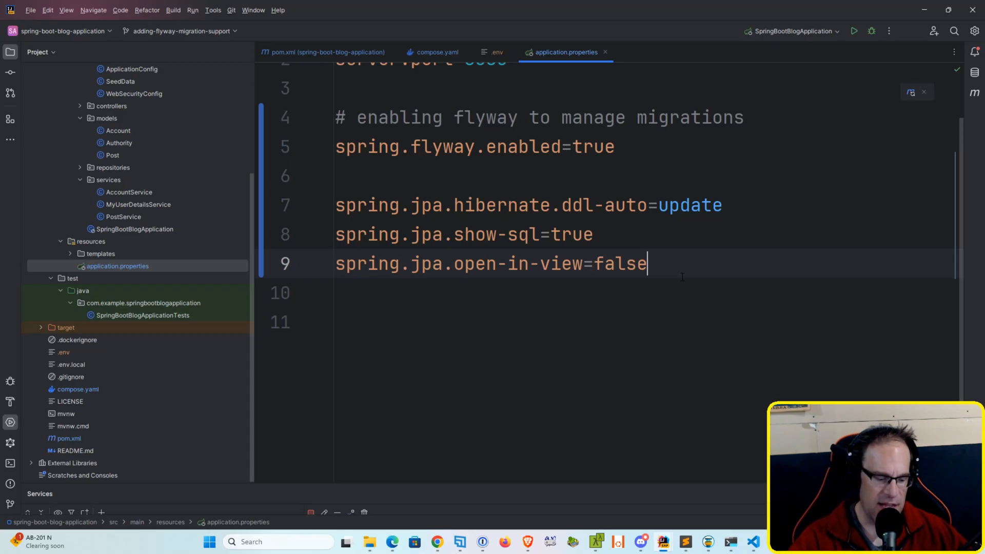
- Paste spring.datasource URL, driver, username and password lines, checking variable names against .env
key(enter)
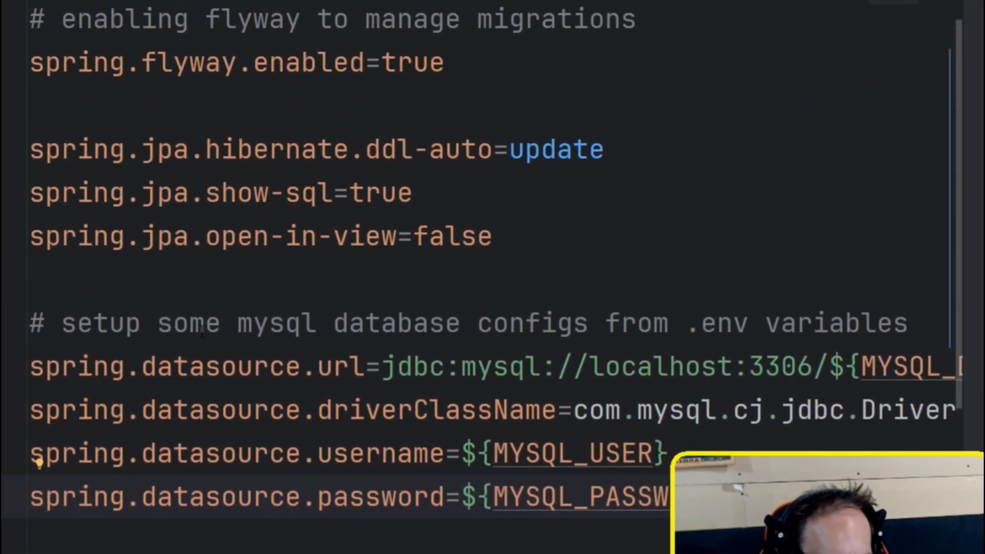
scroll(down, 3)
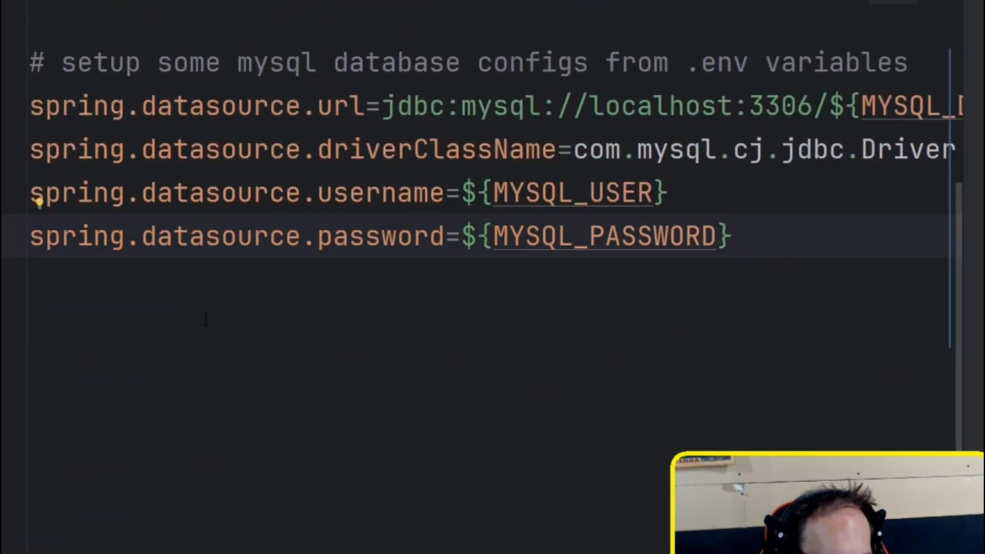
scroll(down, 3)
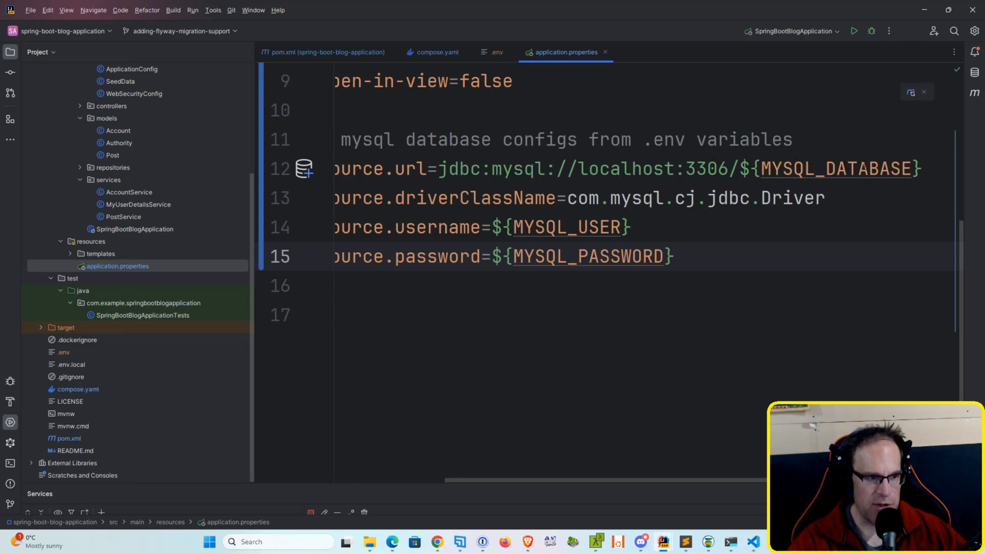
mouse_move(496, 52)
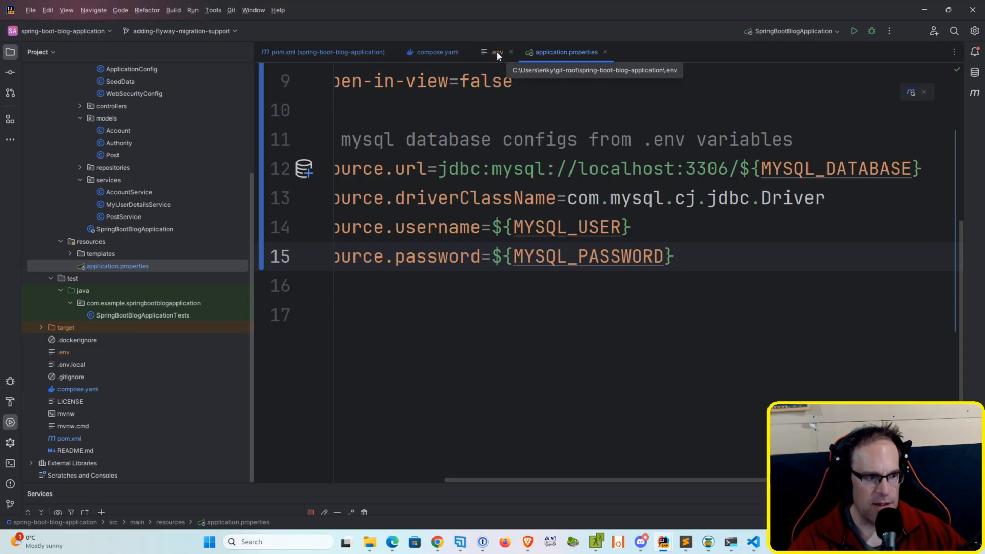
click(496, 53)
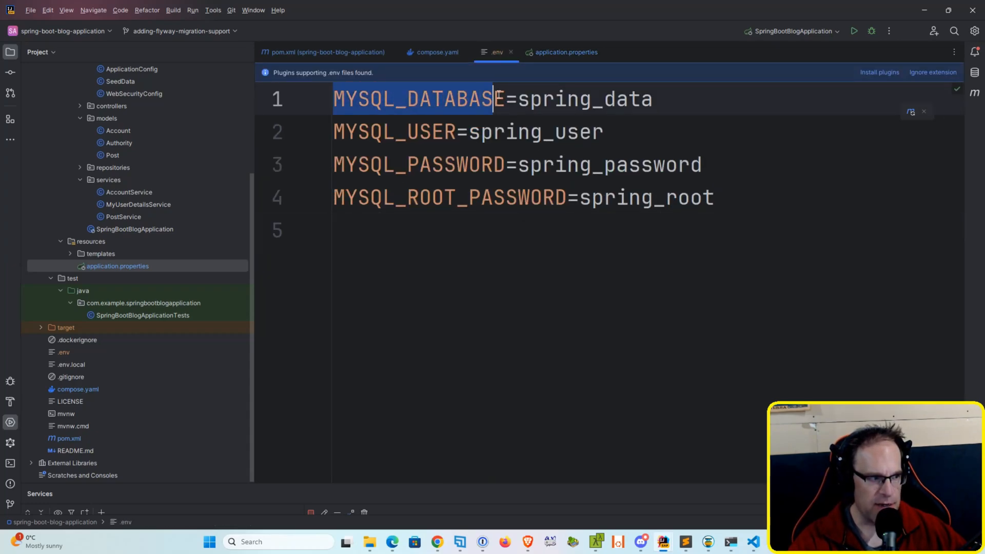
click(565, 52)
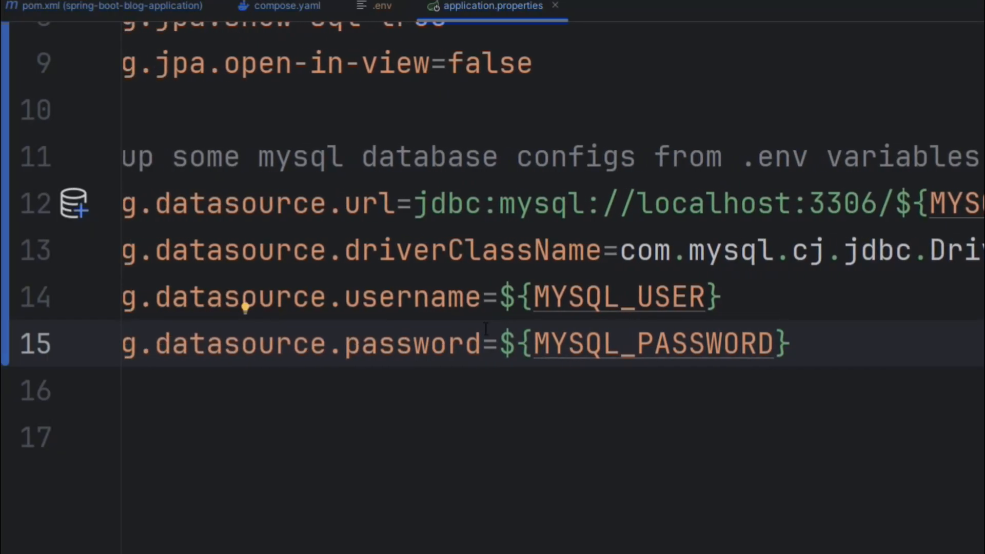
scroll(right, 3)
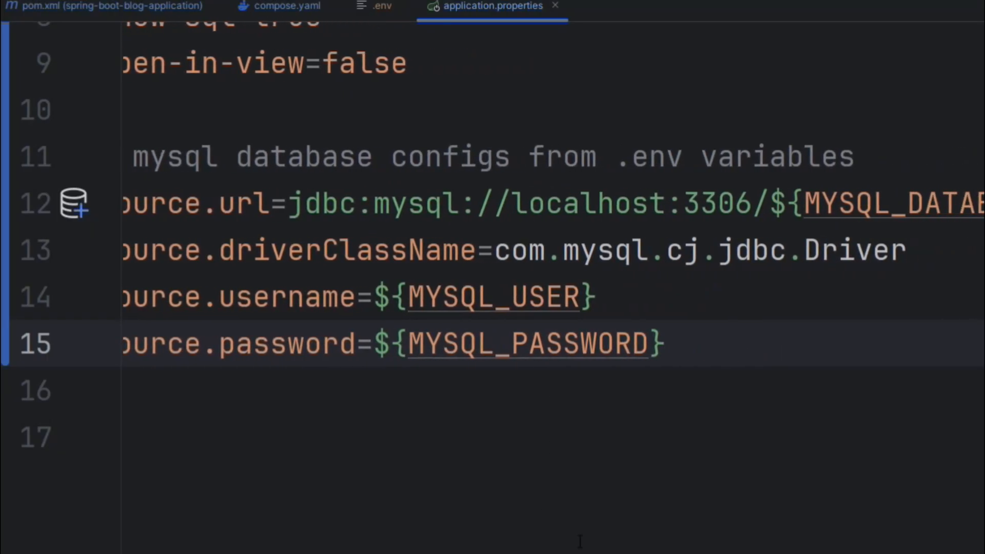
click(381, 7)
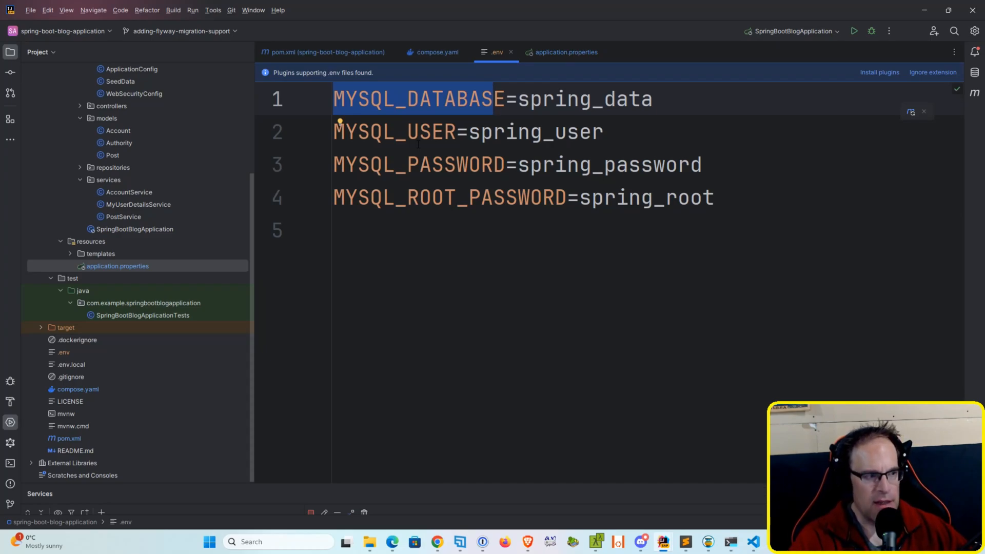
click(565, 53)
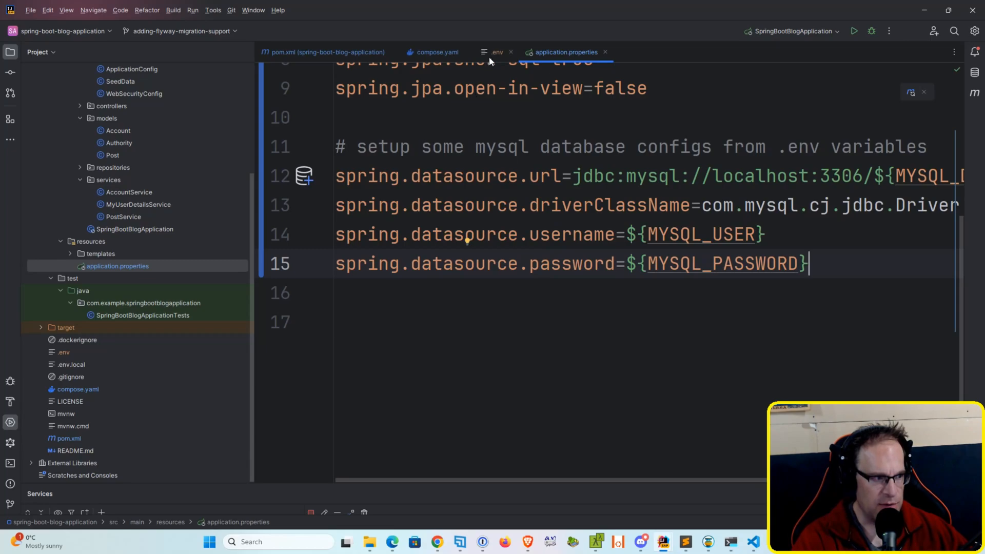
mouse_move(495, 117)
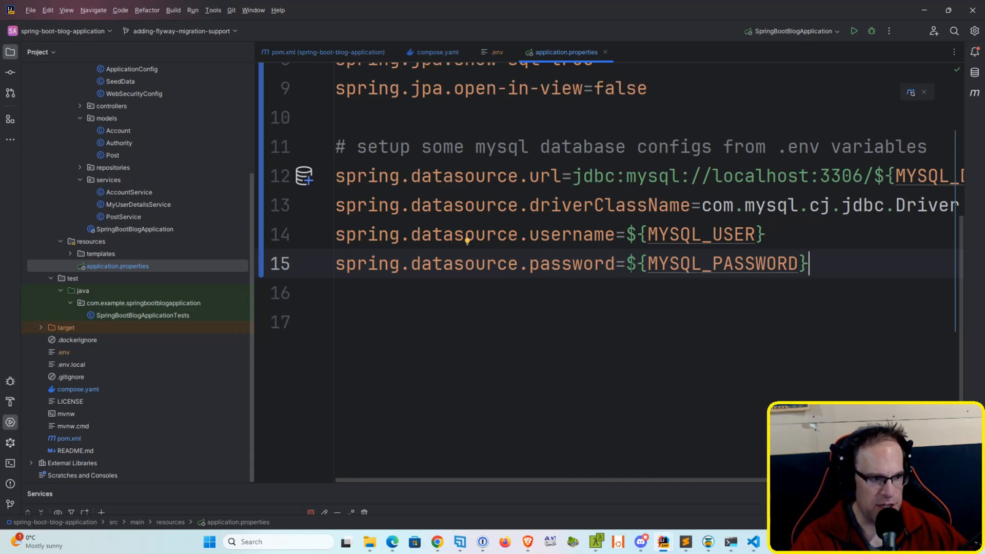
mouse_move(481, 328)
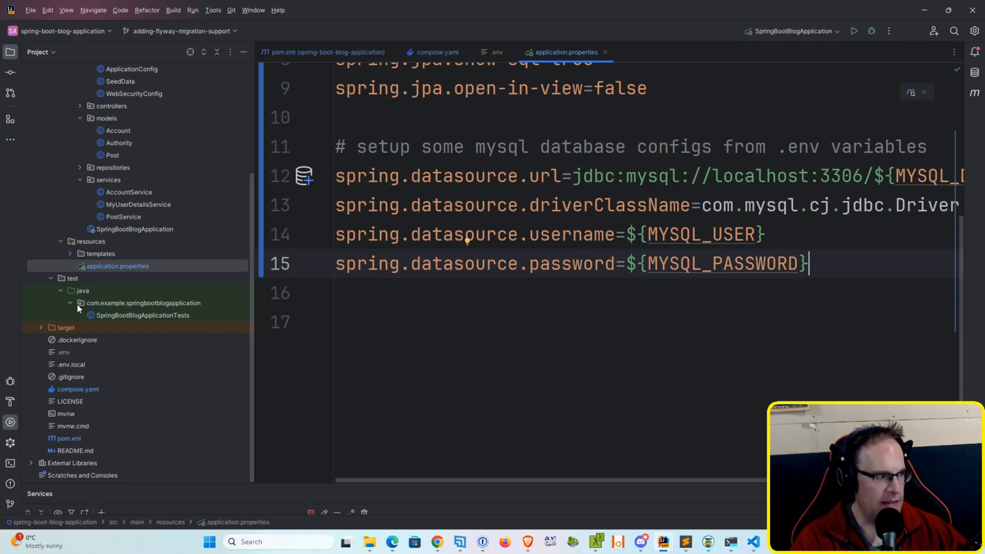
mouse_move(163, 290)
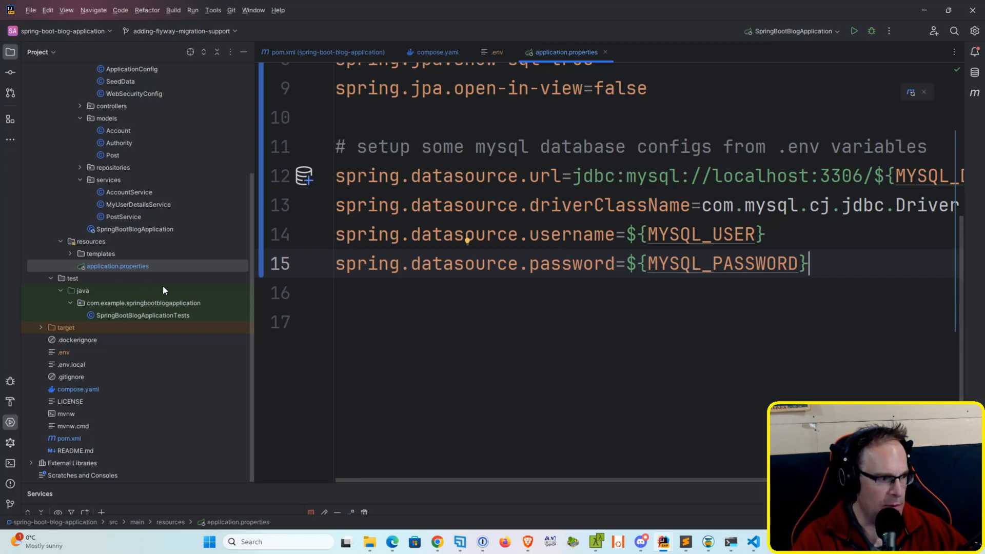
mouse_move(147, 263)
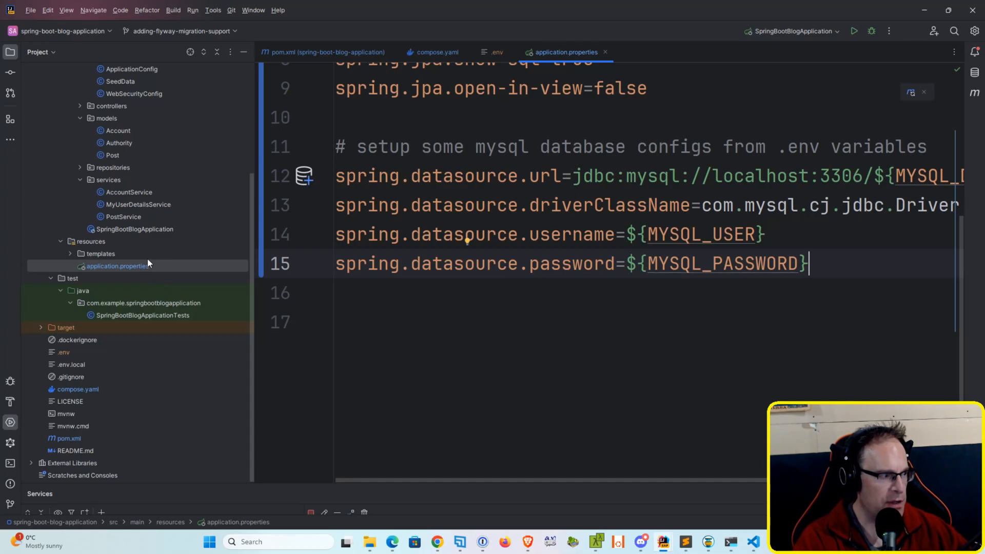
- Create a db.migration directory under resources containing V1__initial_migration.sql
click(90, 241)
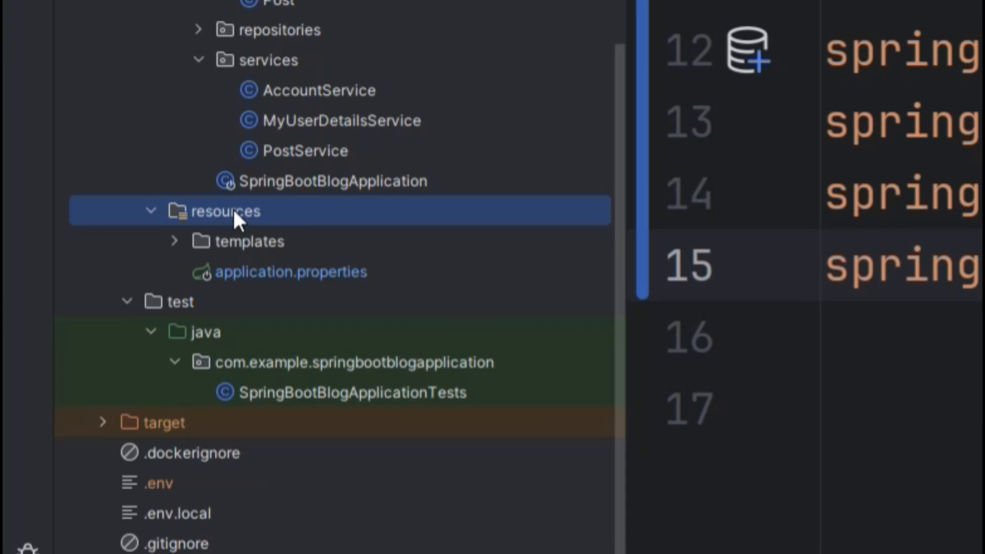
right_click(226, 211)
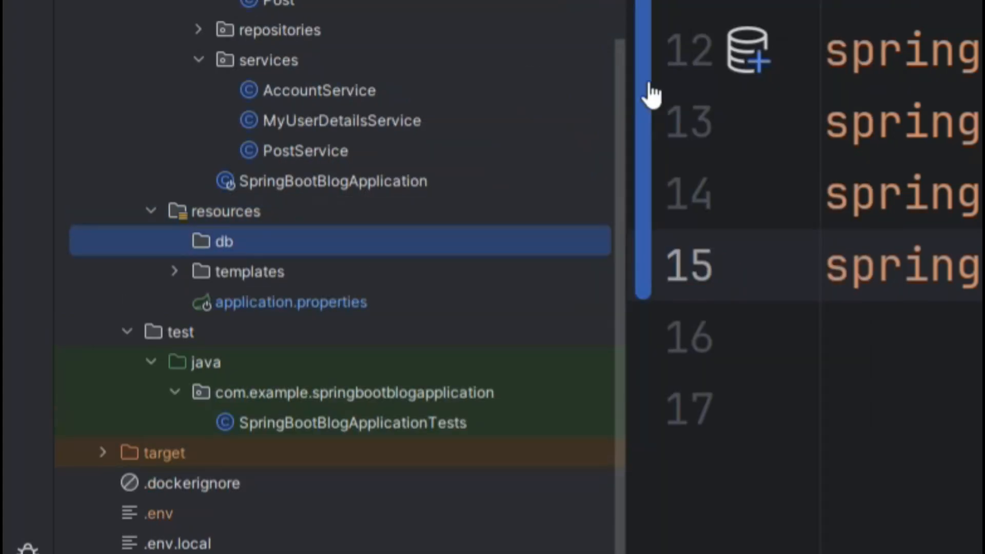
mouse_move(506, 113)
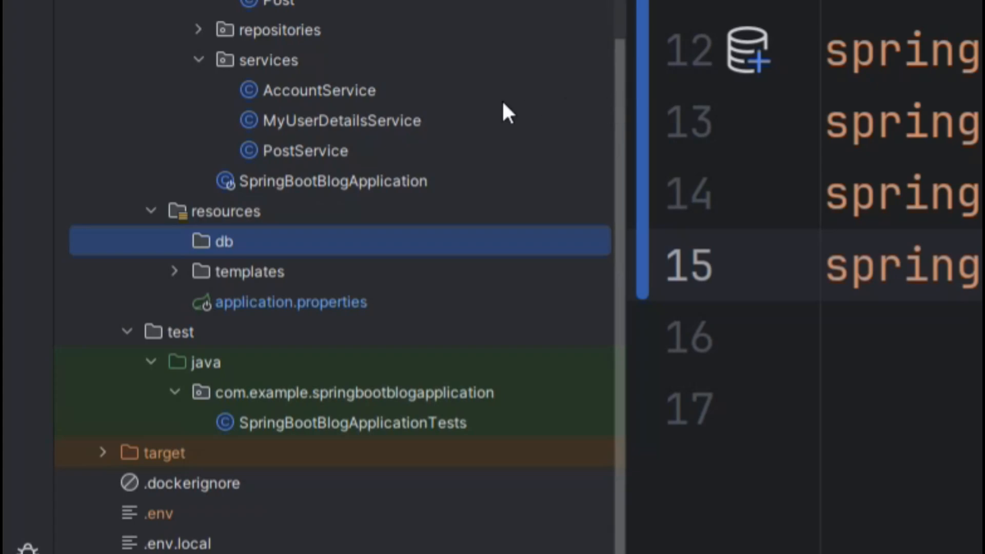
right_click(224, 240)
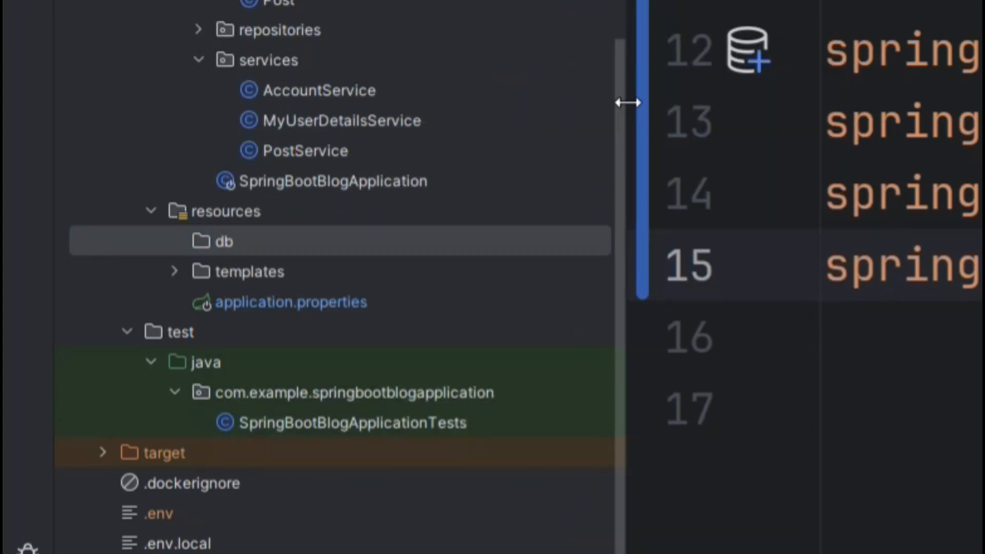
right_click(223, 241)
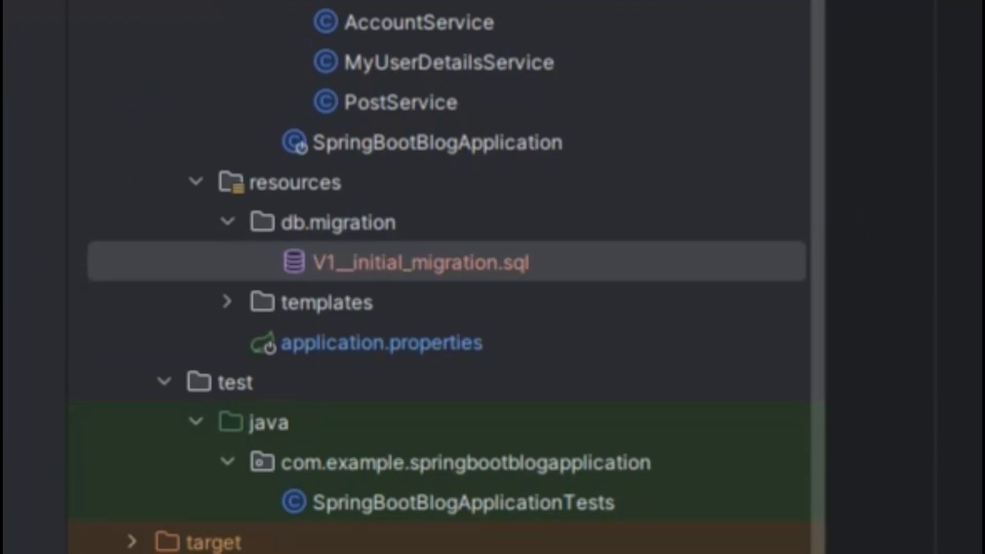
mouse_move(531, 342)
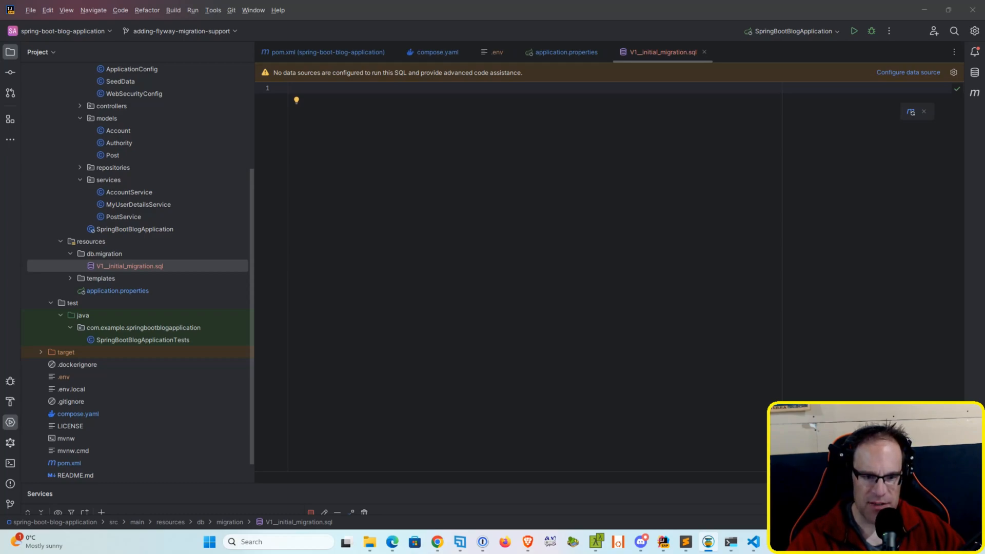
mouse_move(157, 179)
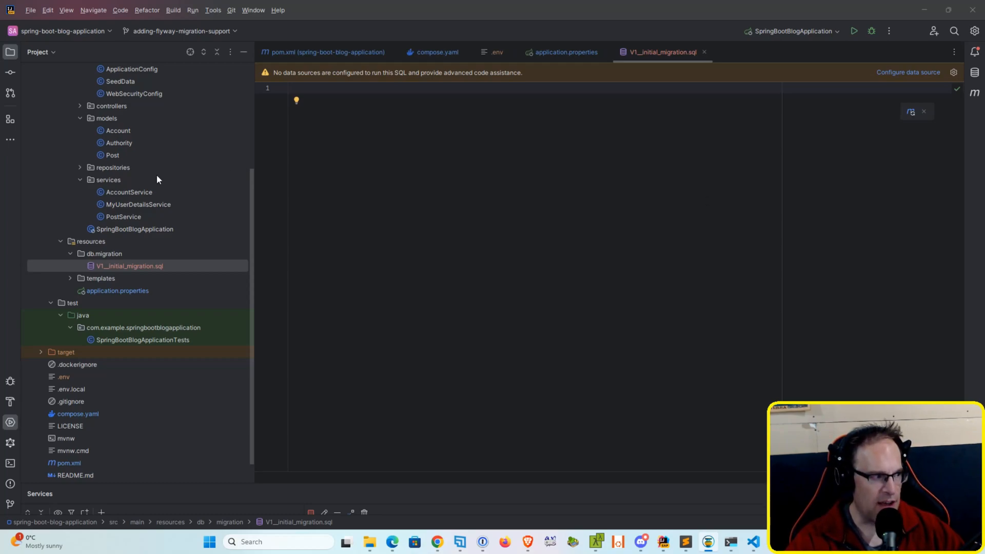
- Open Post.java from the models package and review its fields
scroll(up, 3)
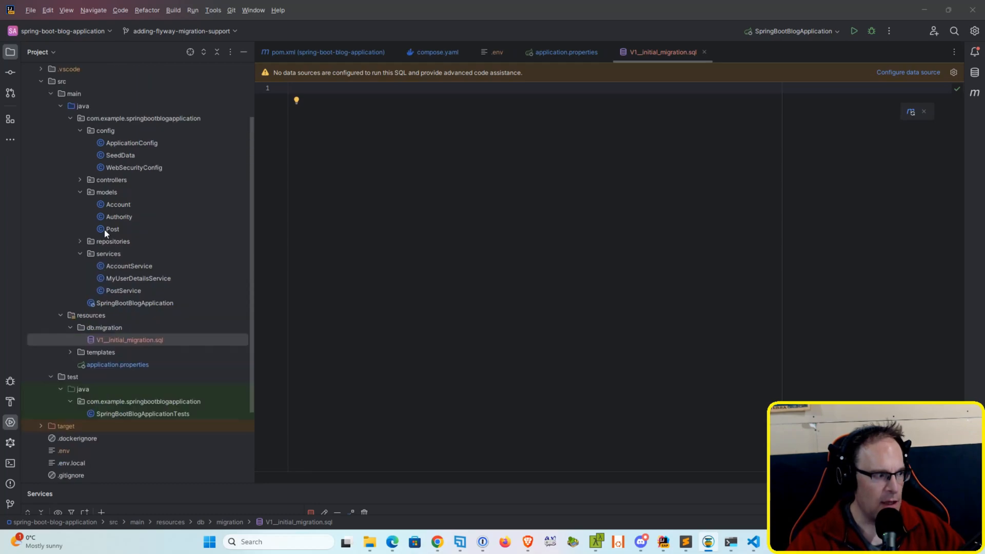
double_click(112, 228)
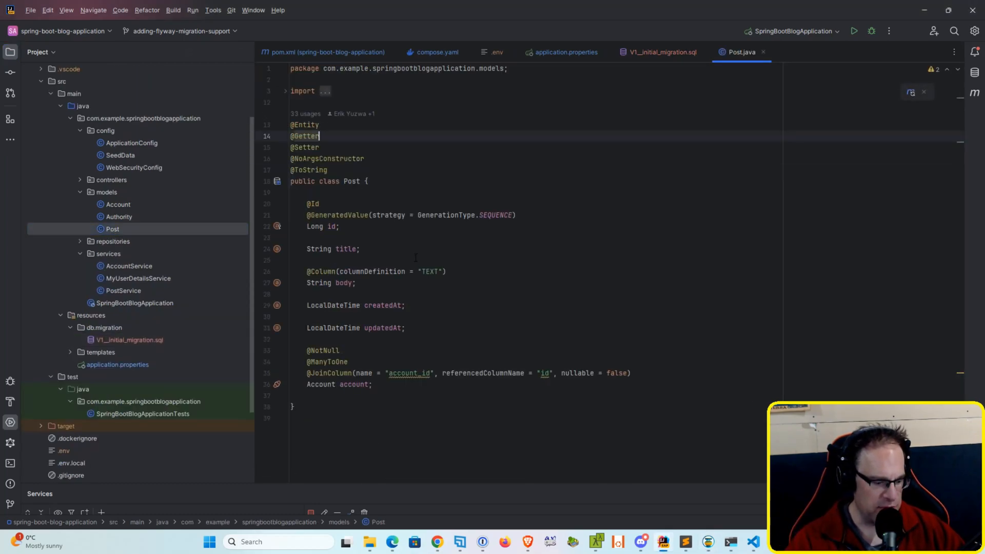
scroll(up, 3)
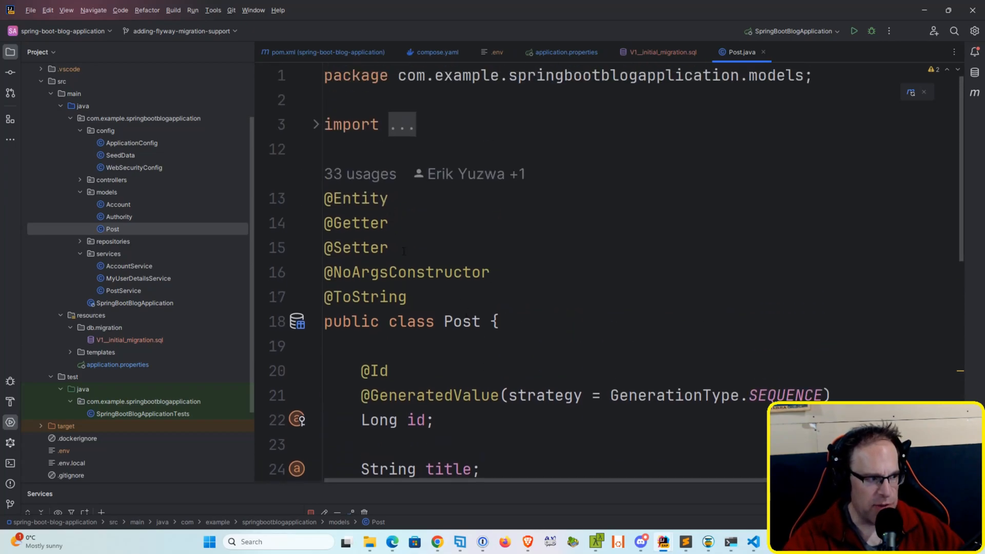
mouse_move(543, 293)
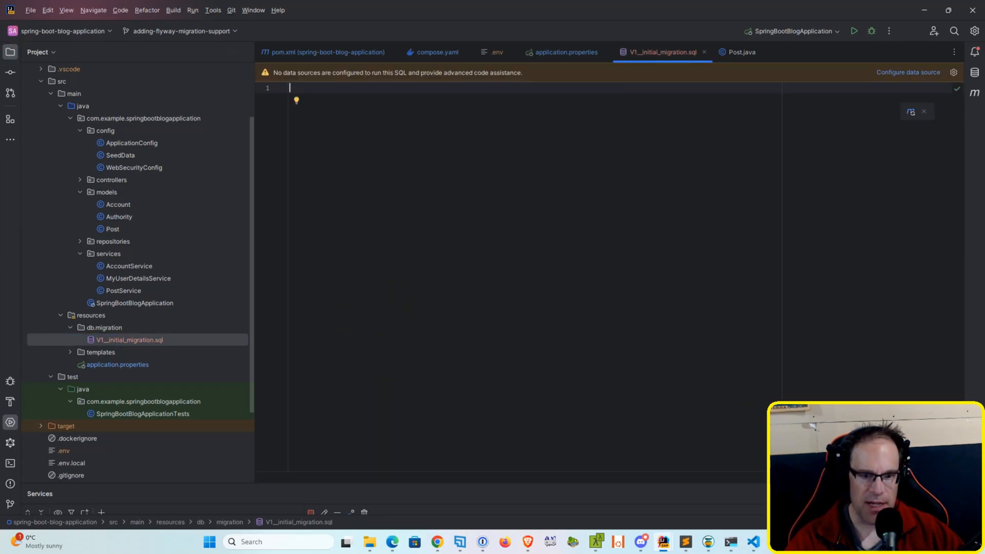
- Write CREATE TABLE IF NOT EXISTS statements for post and authority in the migration script
scroll(up, 3)
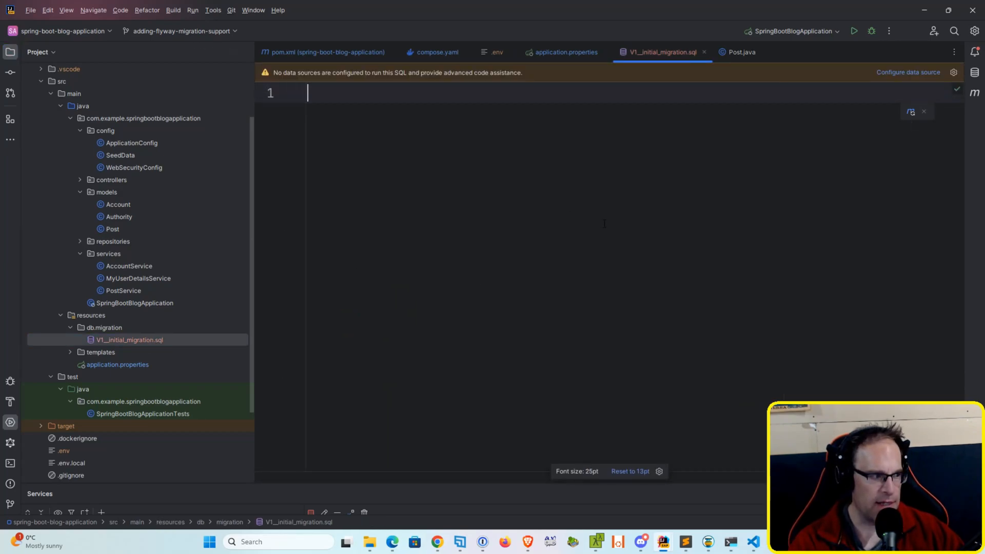
scroll(up, 3)
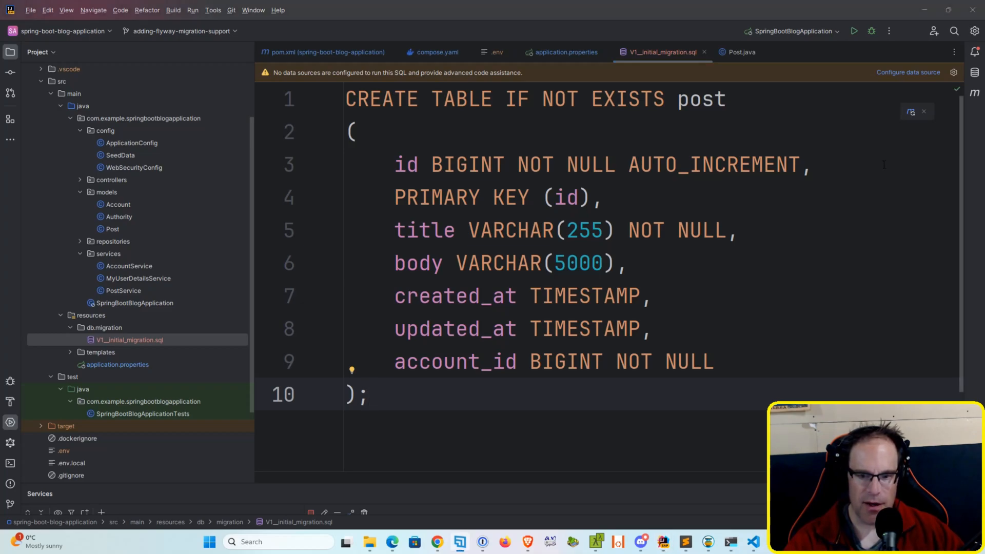
click(350, 131)
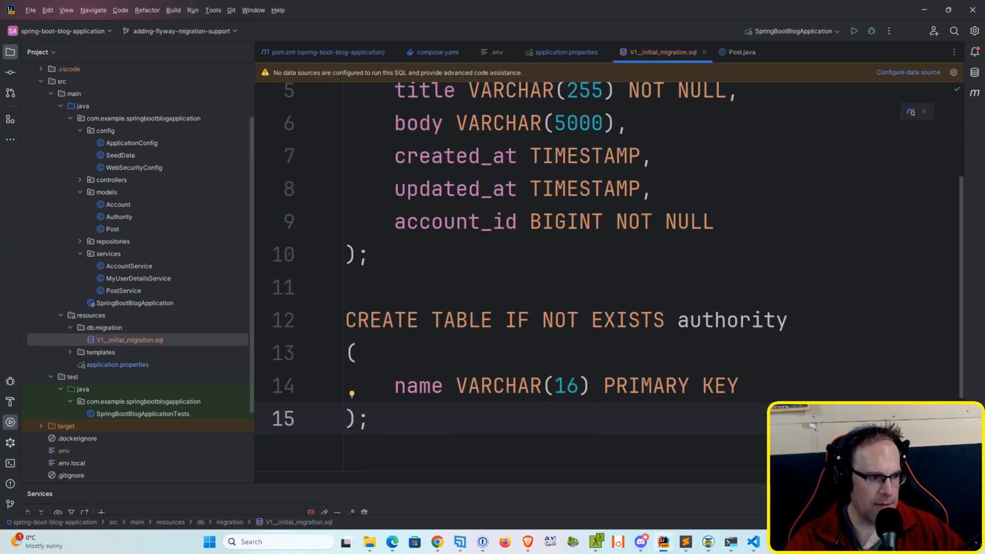
scroll(down, 3)
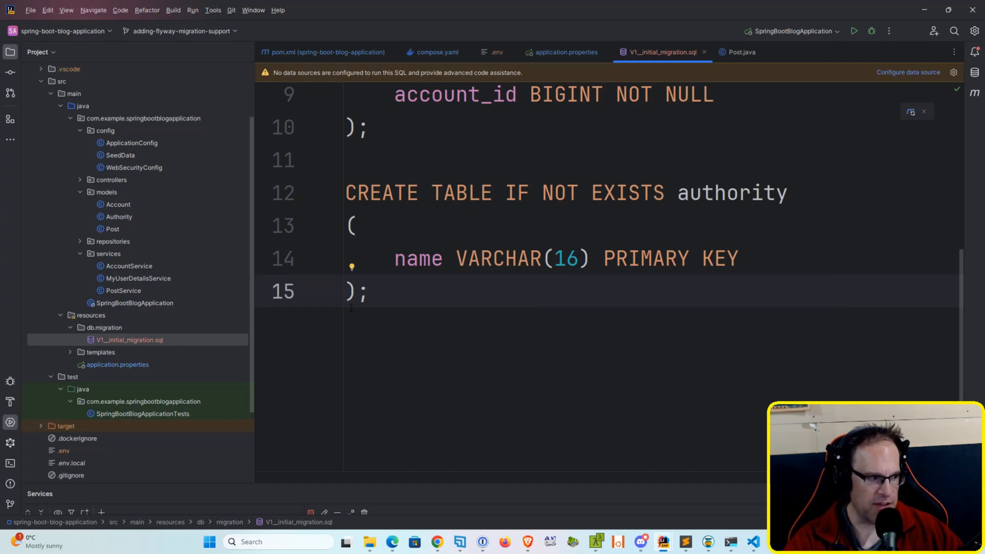
key(Enter)
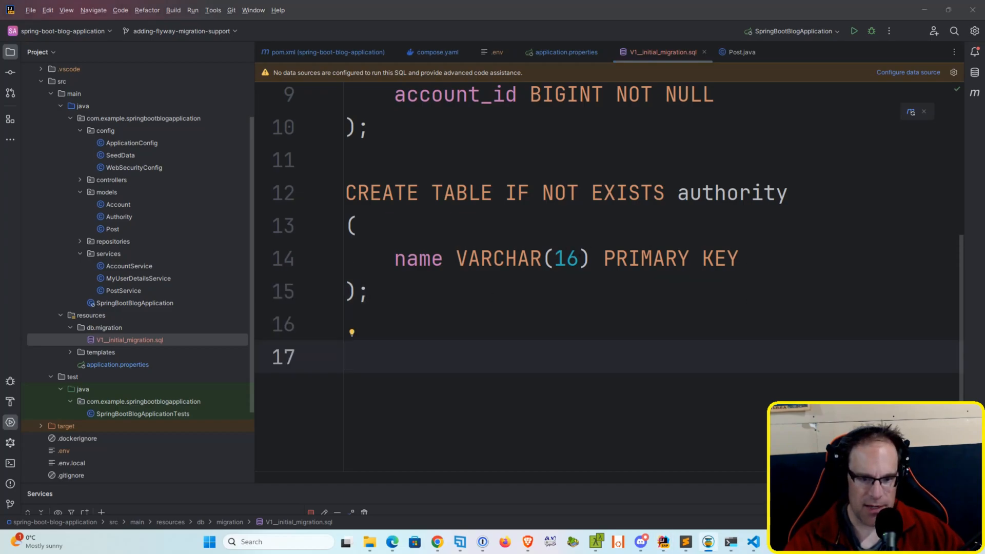
- Write CREATE TABLE IF NOT EXISTS account and account_authority, removing the trailing blank line
click(486, 356)
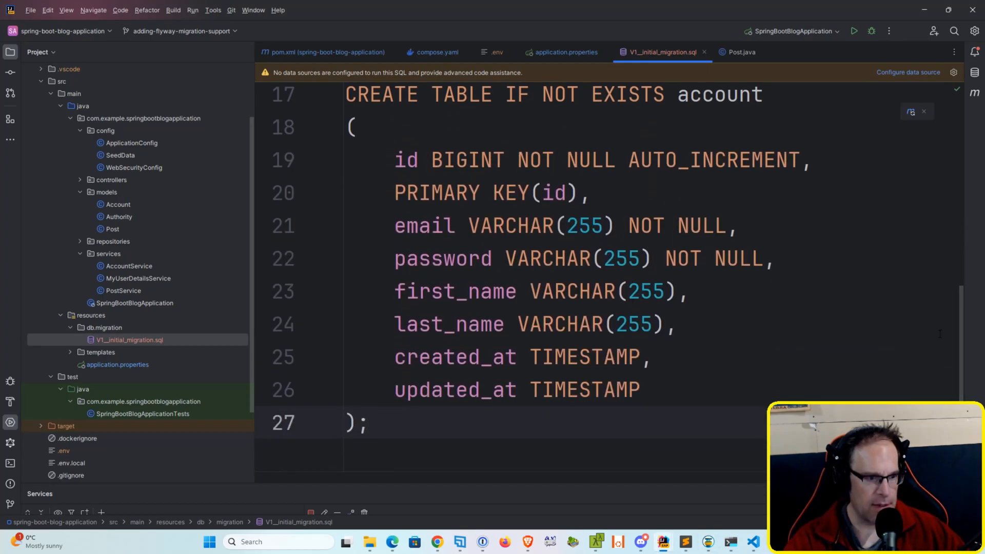
scroll(up, 3)
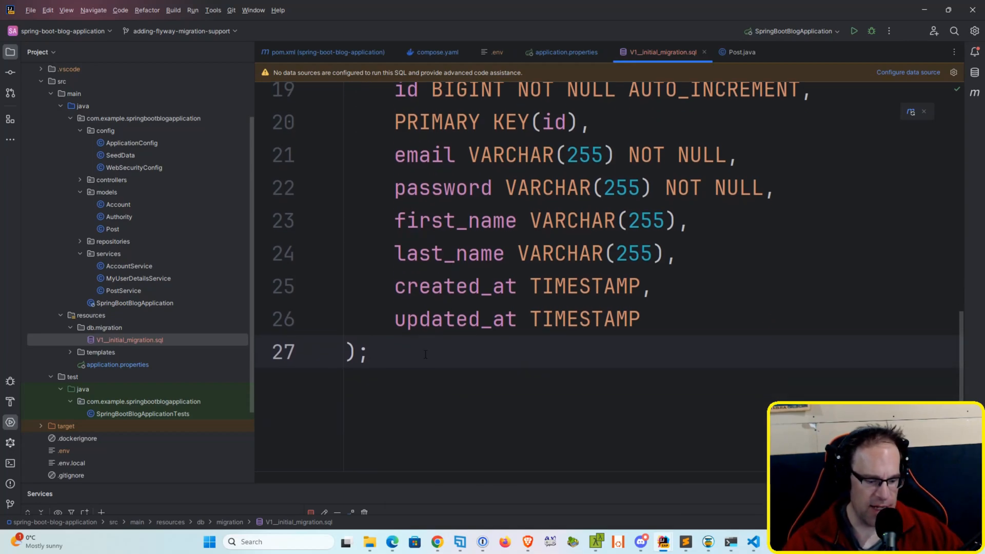
key(enter)
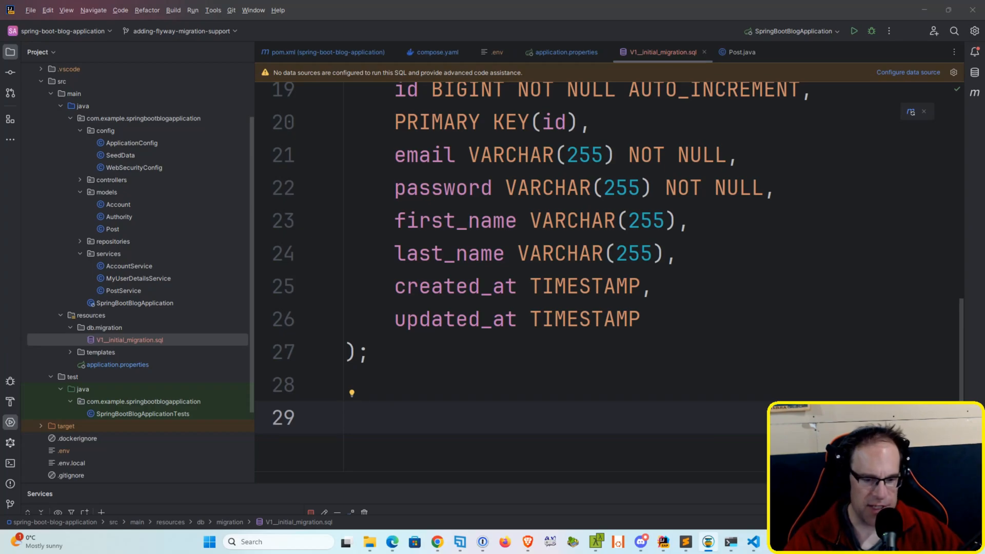
click(391, 417)
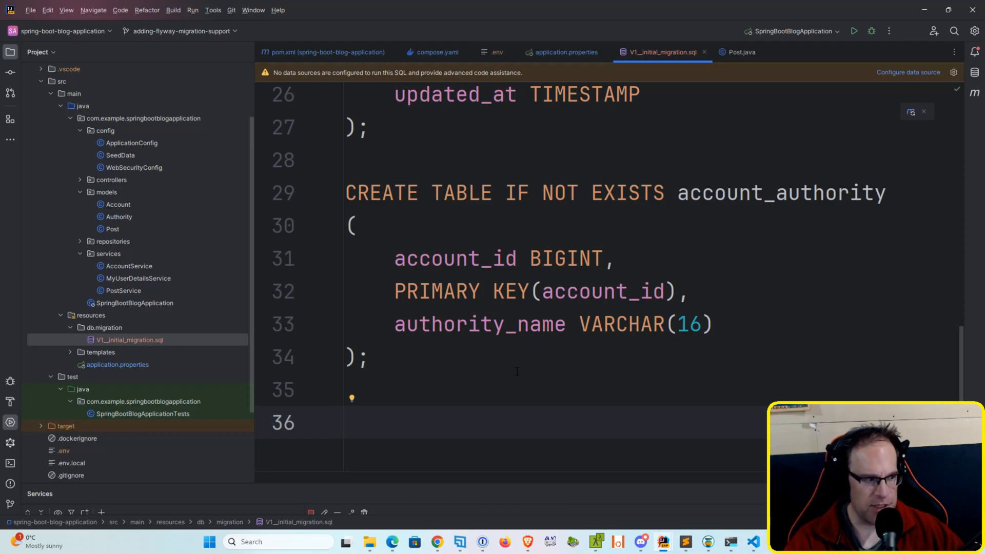
key(Backspace)
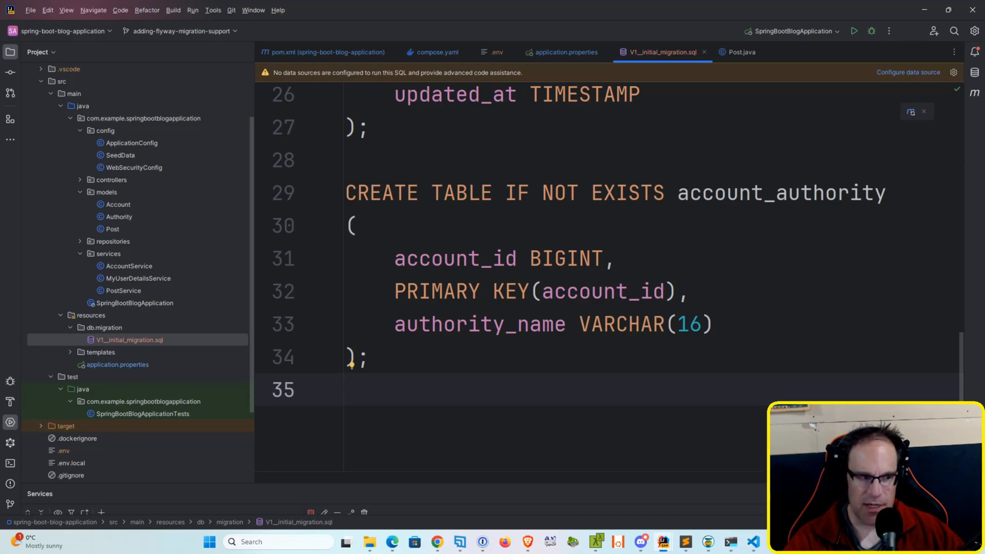
click(436, 52)
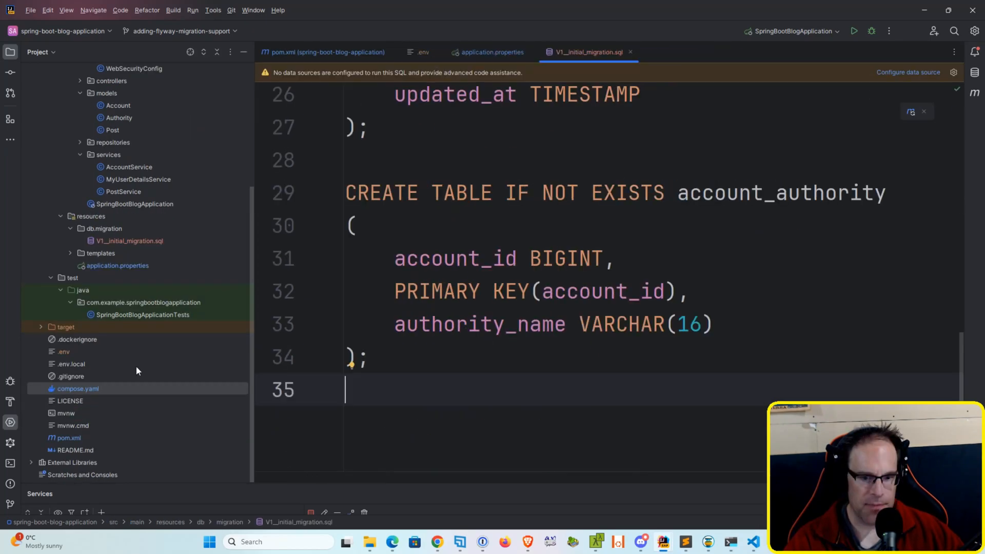
mouse_move(156, 314)
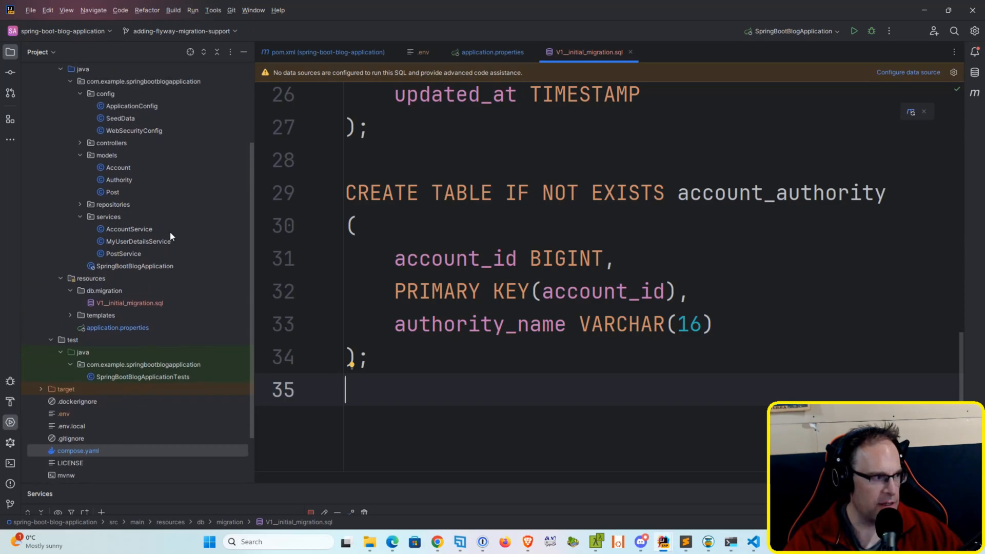
- Review SeedData.java, then return to the V1 migration script
click(120, 118)
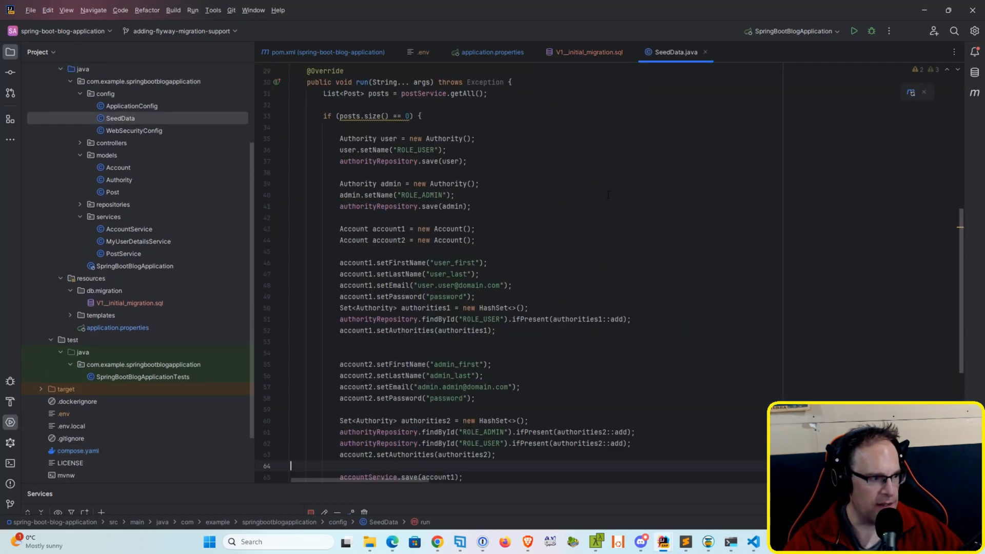
scroll(down, 3)
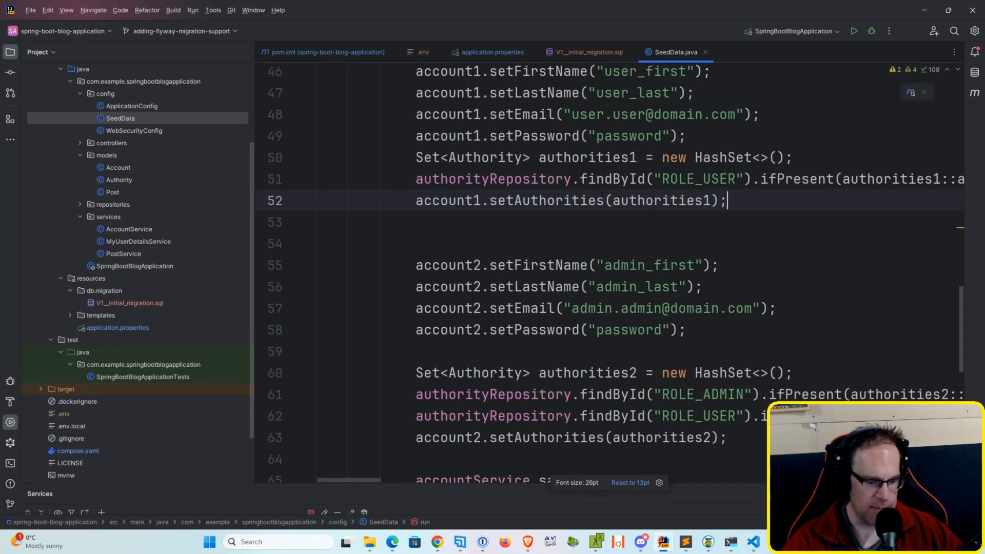
scroll(down, 3)
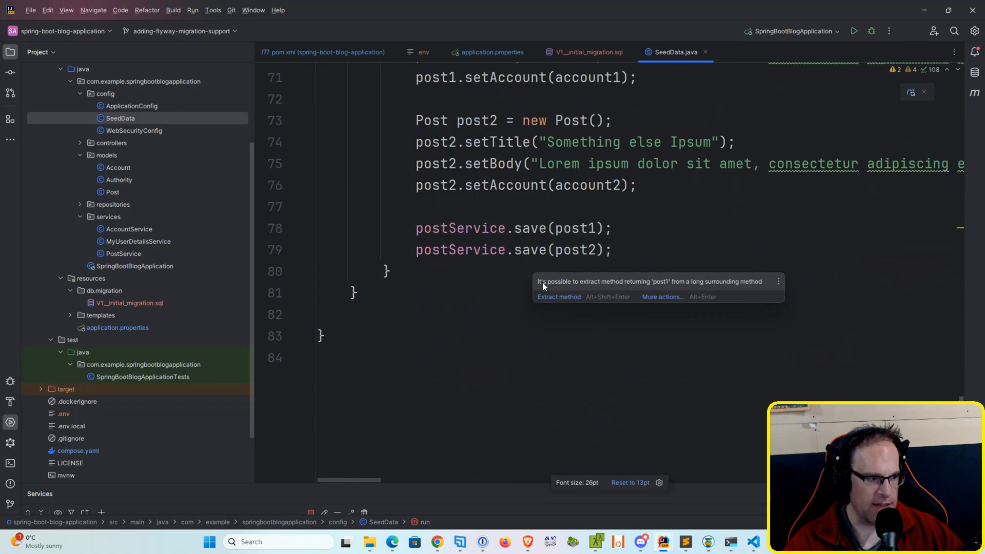
scroll(up, 3)
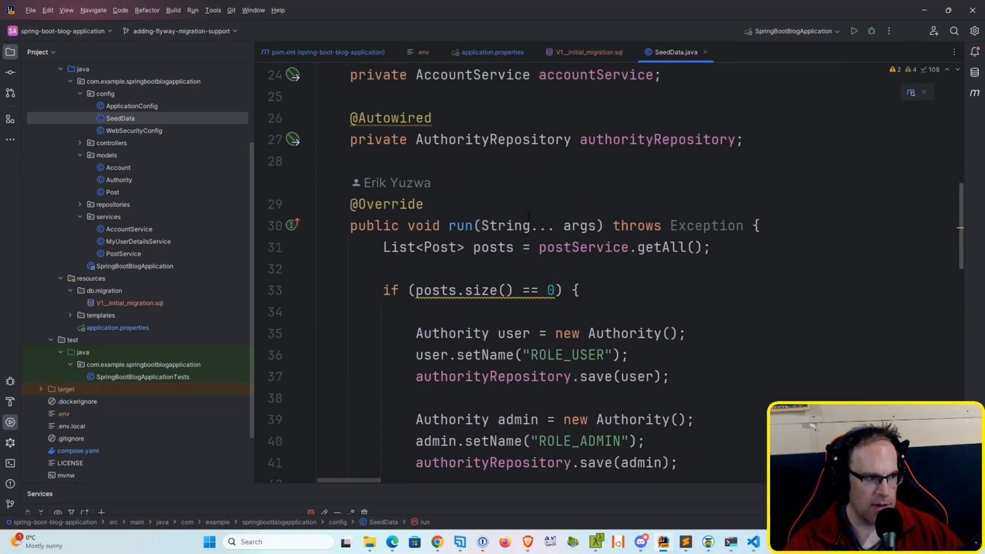
scroll(up, 3)
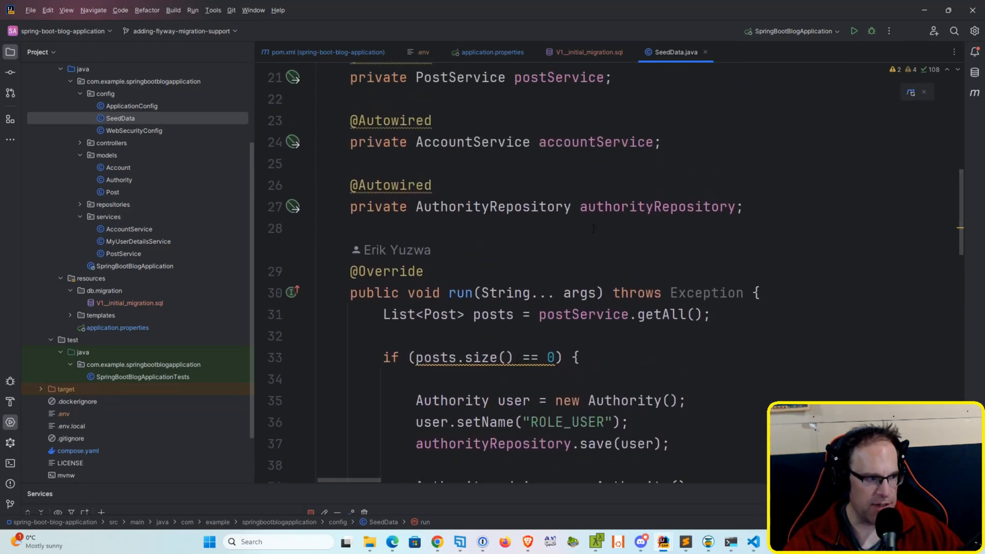
scroll(up, 3)
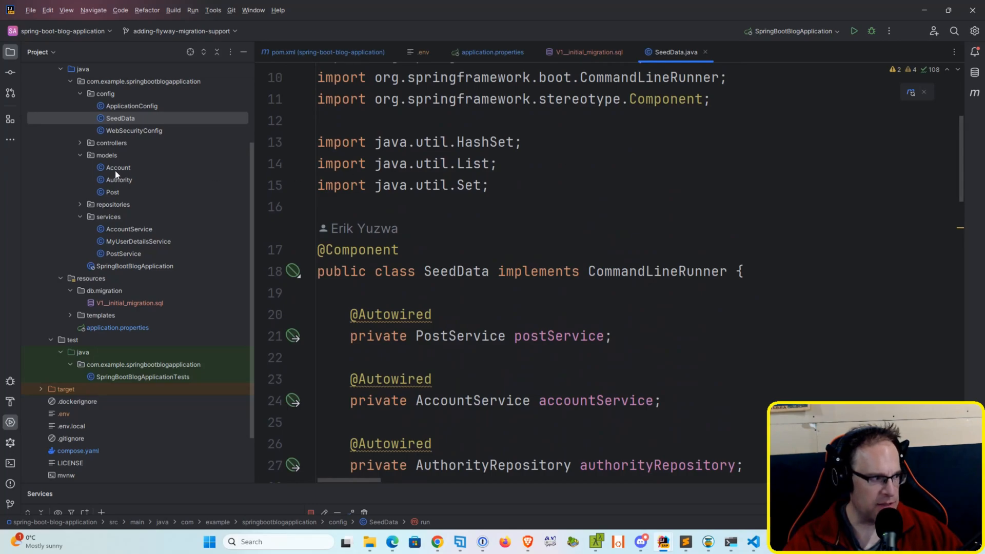
click(587, 52)
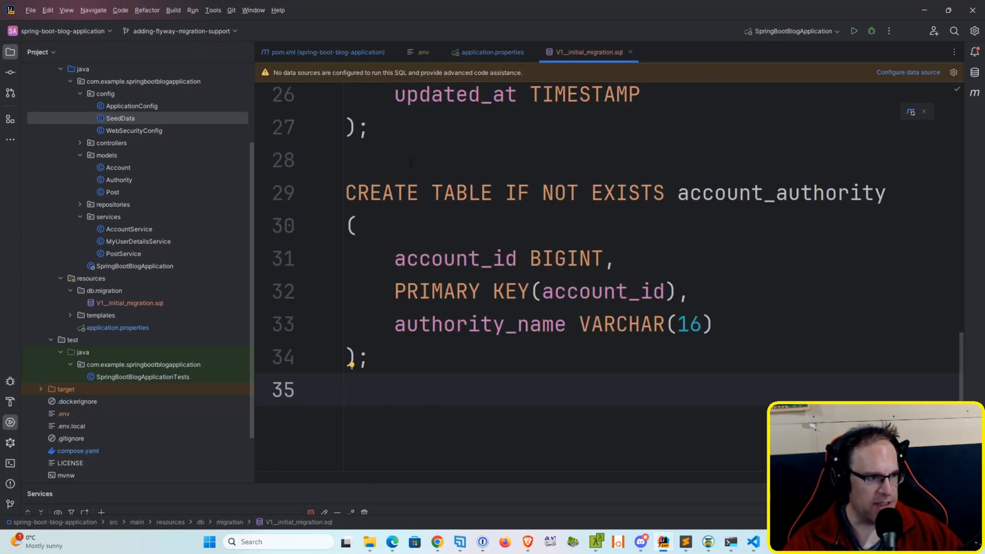
mouse_move(115, 361)
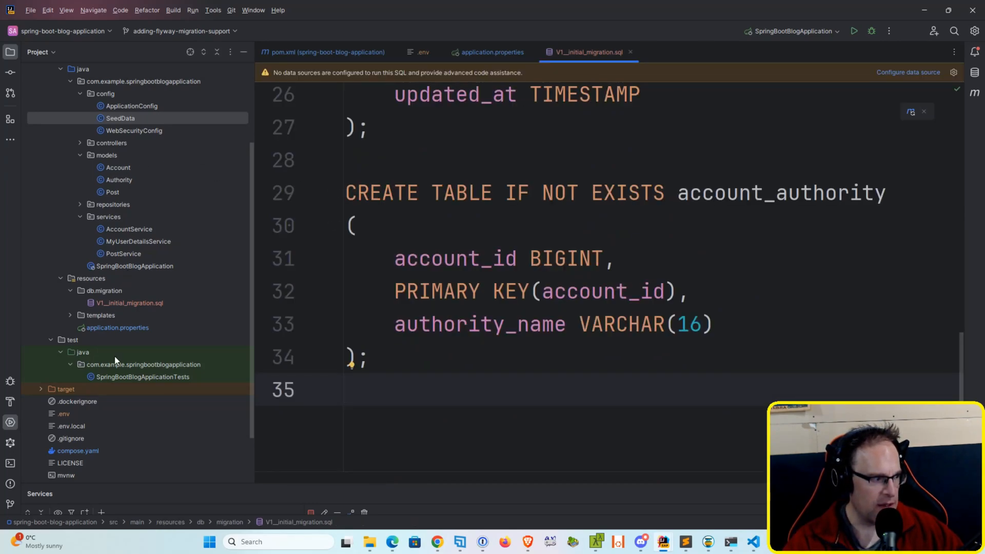
scroll(down, 3)
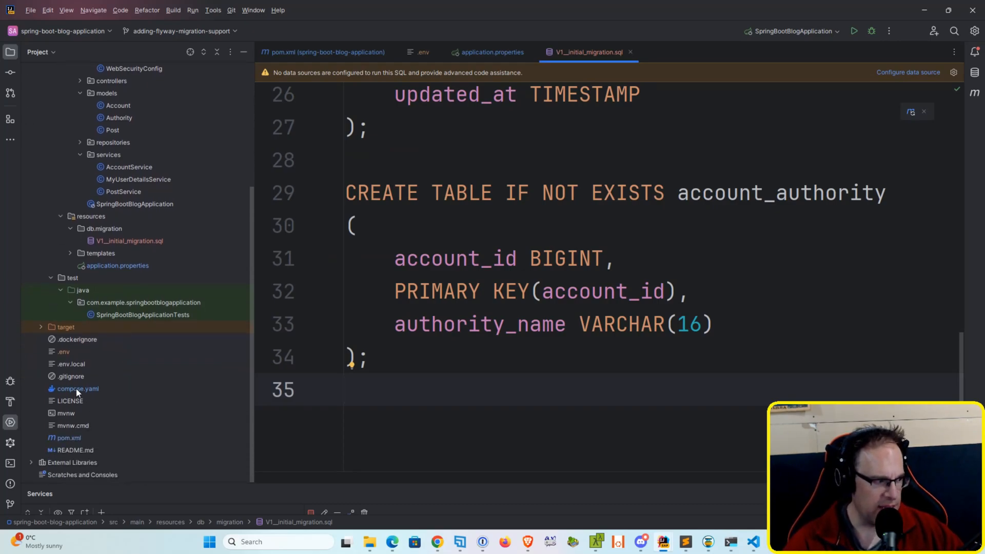
- Run compose.yaml as a Compose Deployment to start the database and phpMyAdmin
click(78, 388)
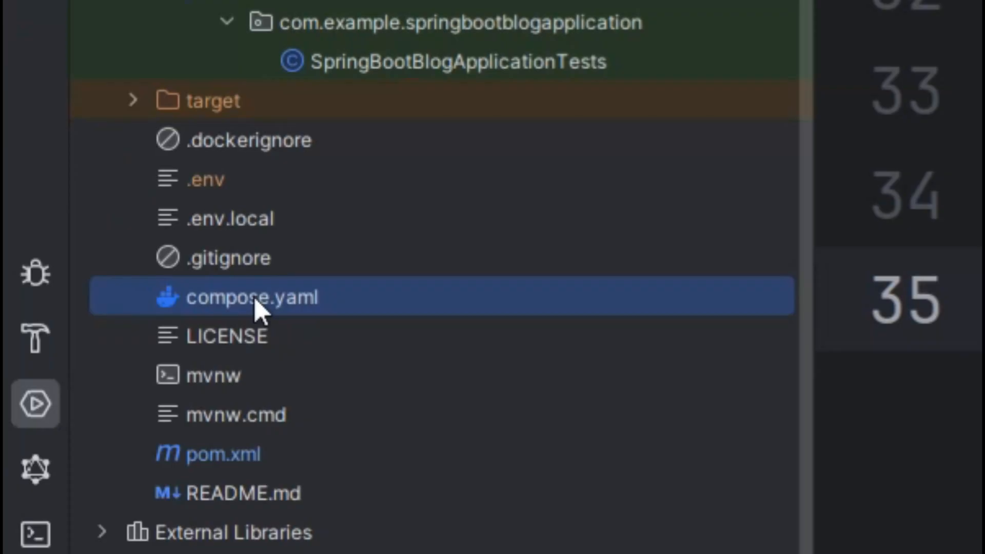
right_click(251, 296)
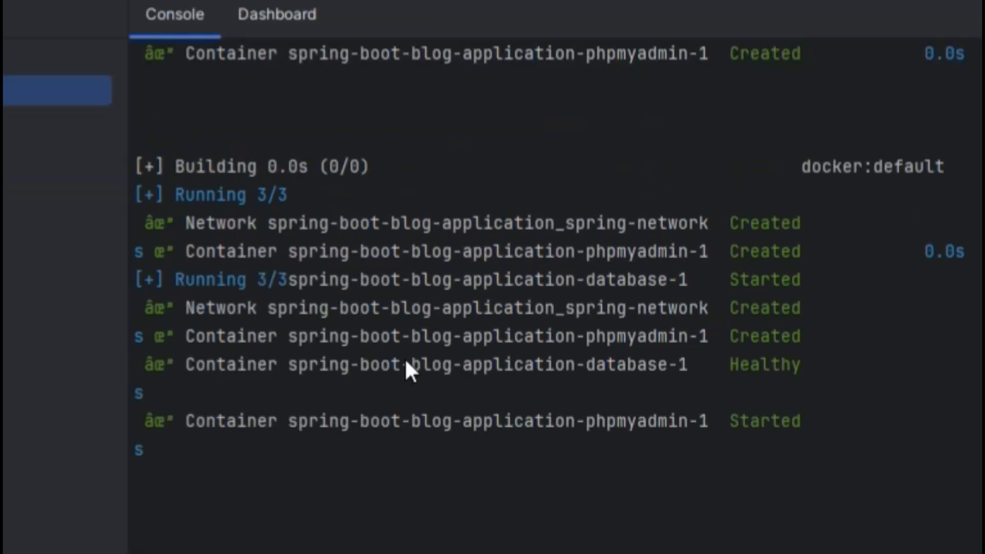
mouse_move(852, 400)
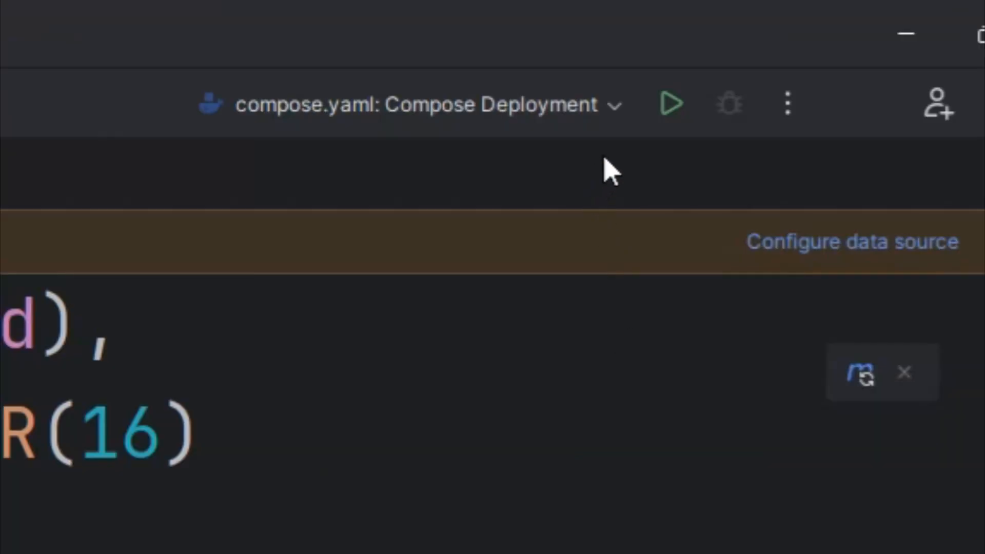
- Run SpringBootBlogApplication in debug mode and review its startup log for Hibernate table creation
click(414, 104)
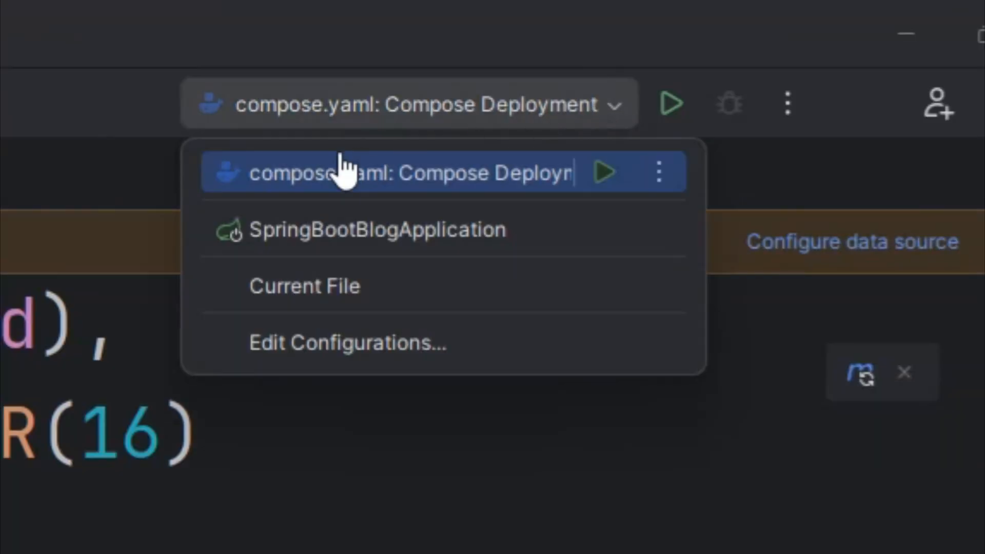
click(369, 229)
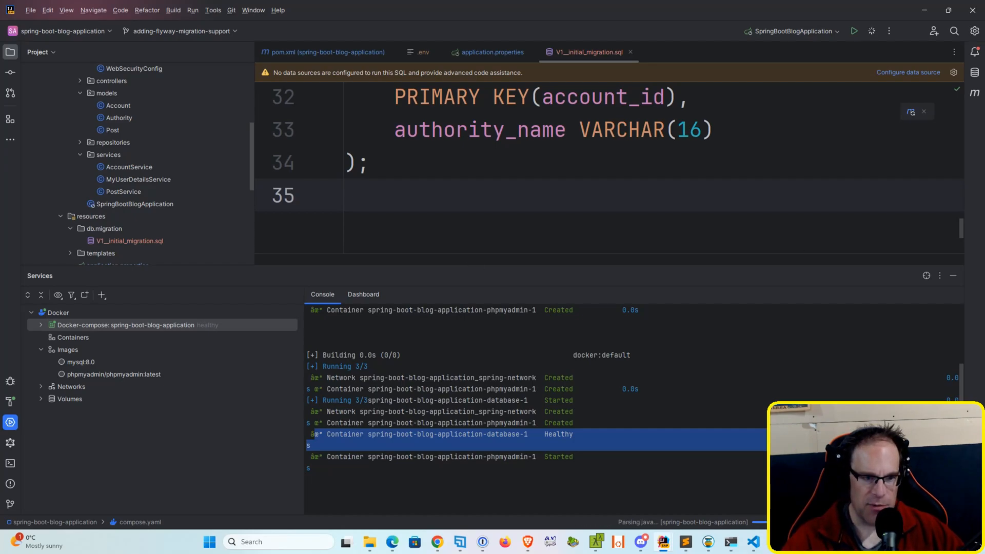
click(873, 31)
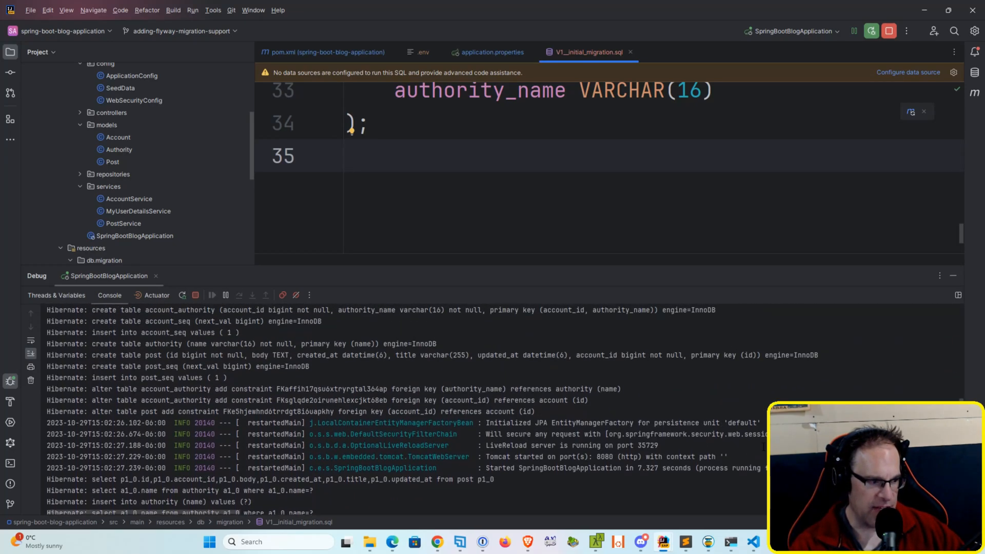
scroll(up, 3)
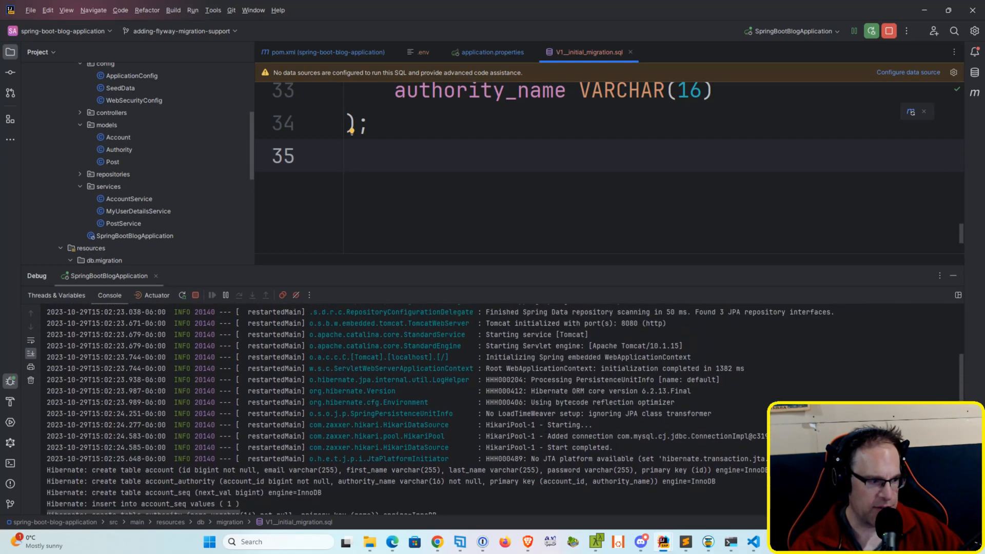
scroll(up, 3)
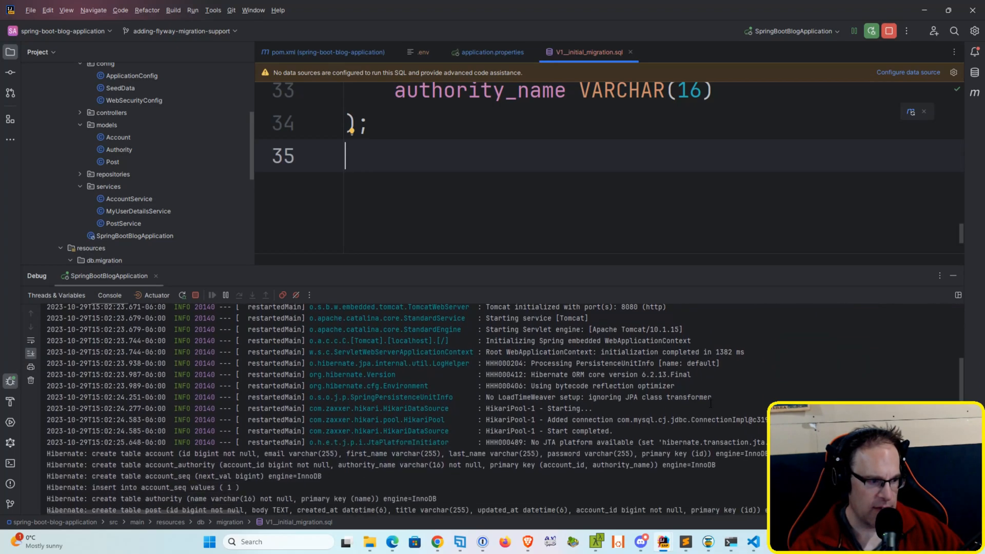
scroll(down, 3)
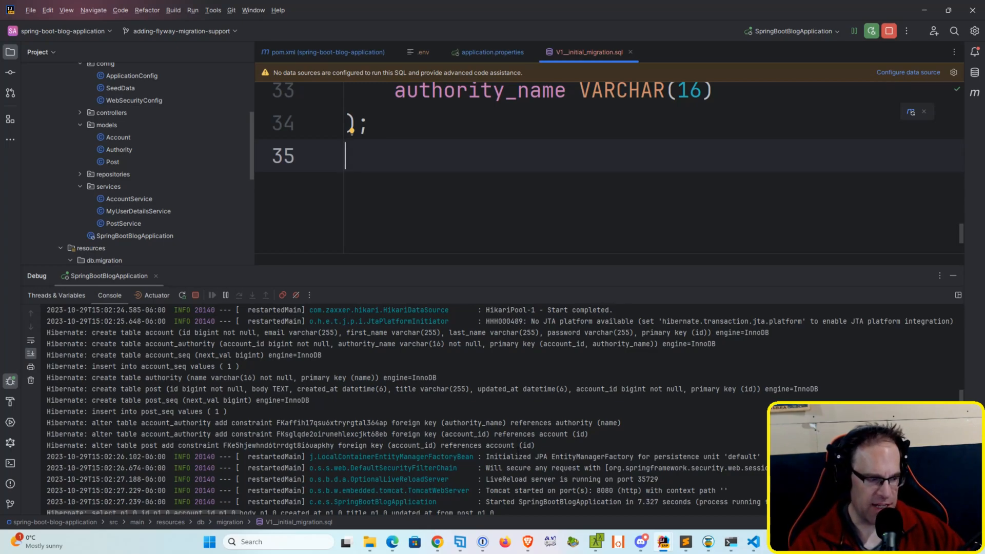
scroll(down, 3)
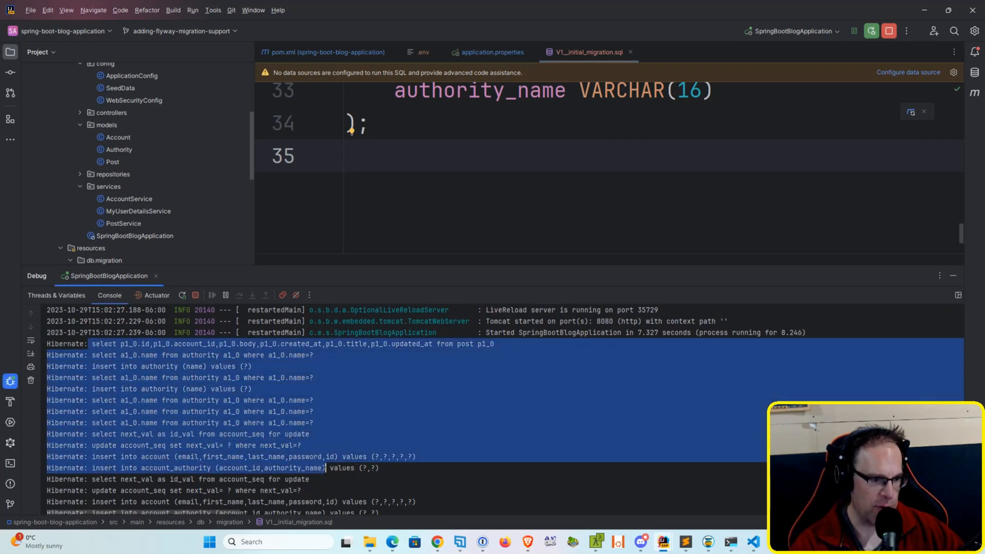
scroll(down, 3)
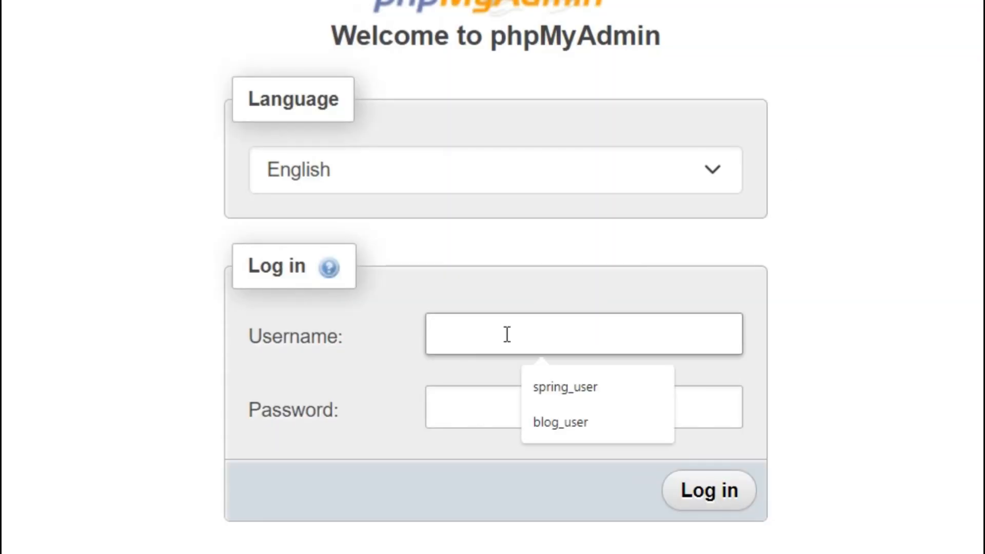
- Log in to phpMyAdmin as spring_user with the saved credentials
click(564, 386)
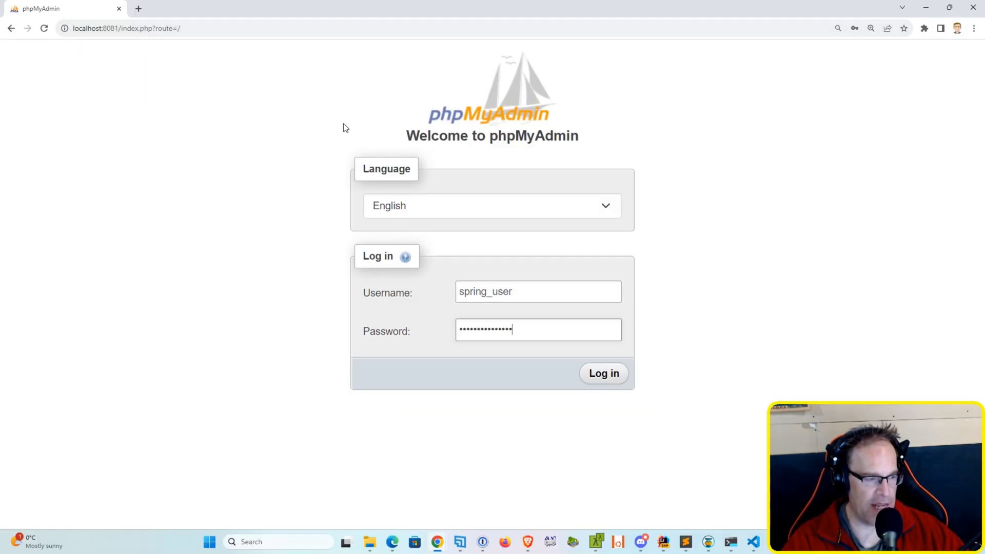
click(603, 373)
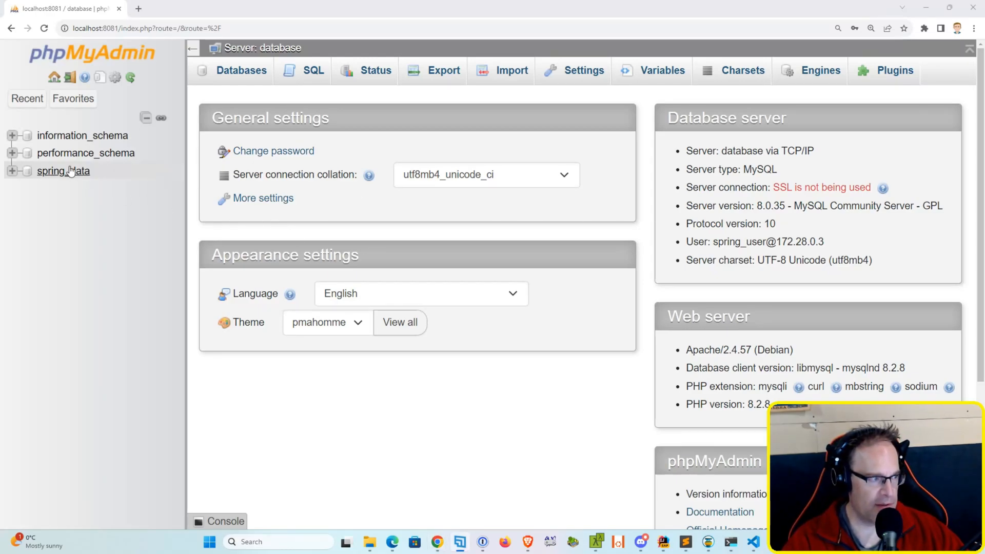
mouse_move(63, 171)
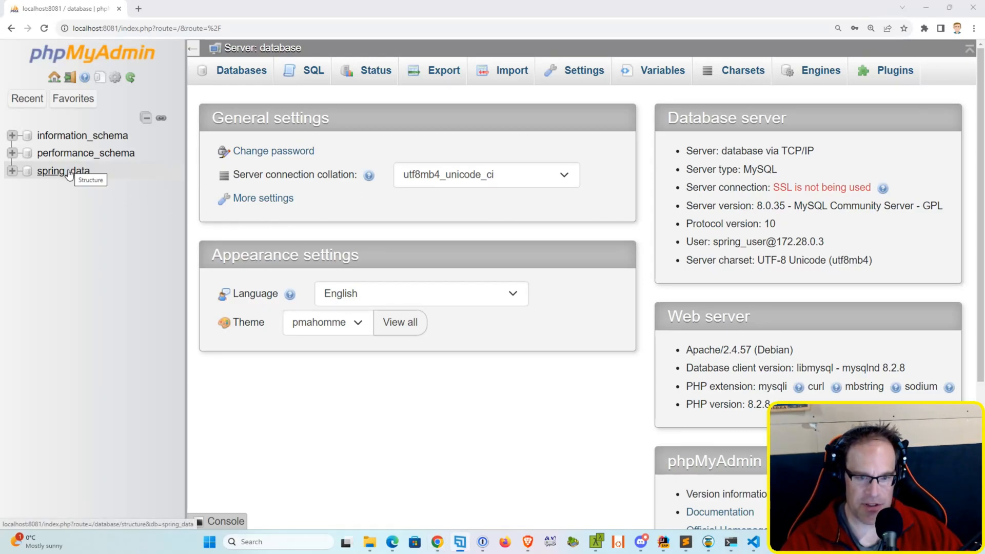
click(63, 171)
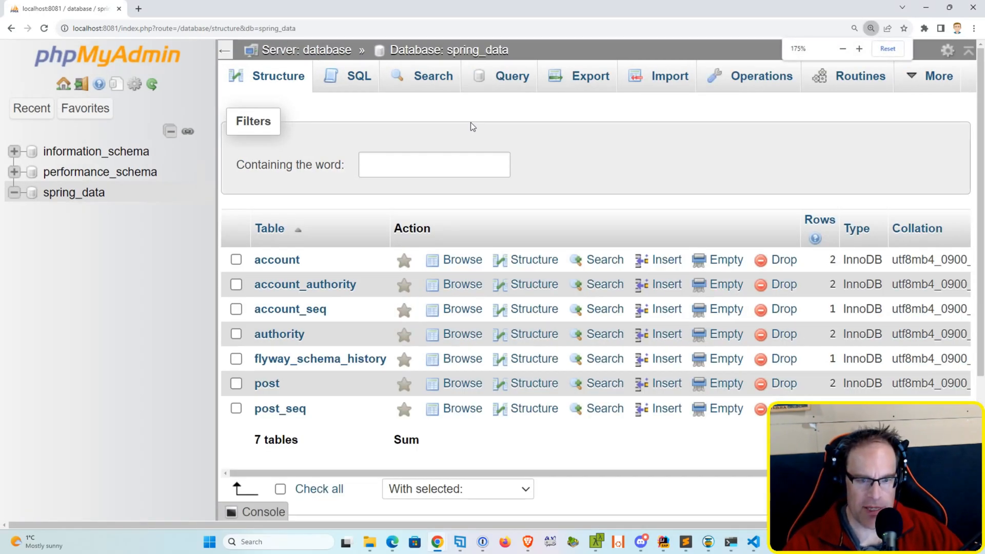
scroll(down, 3)
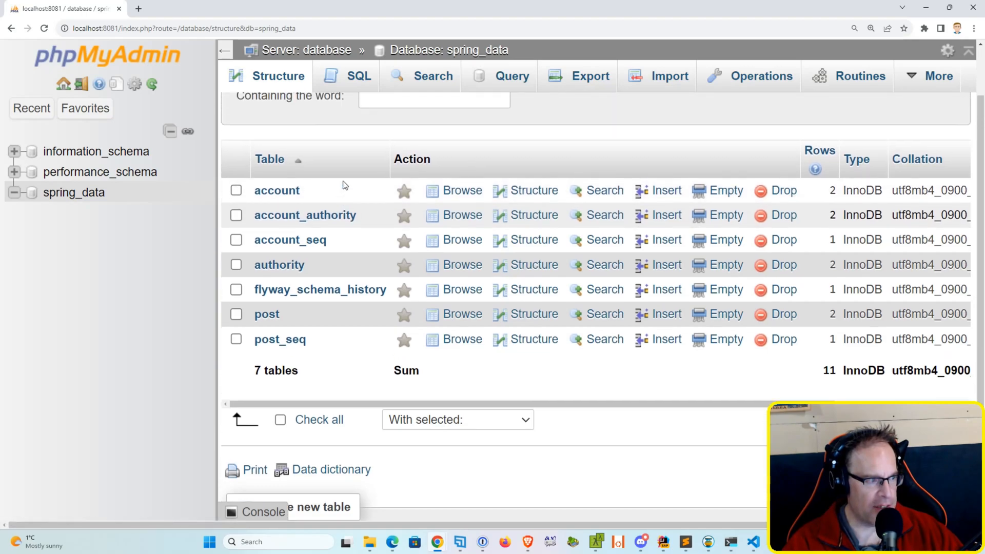
scroll(up, 3)
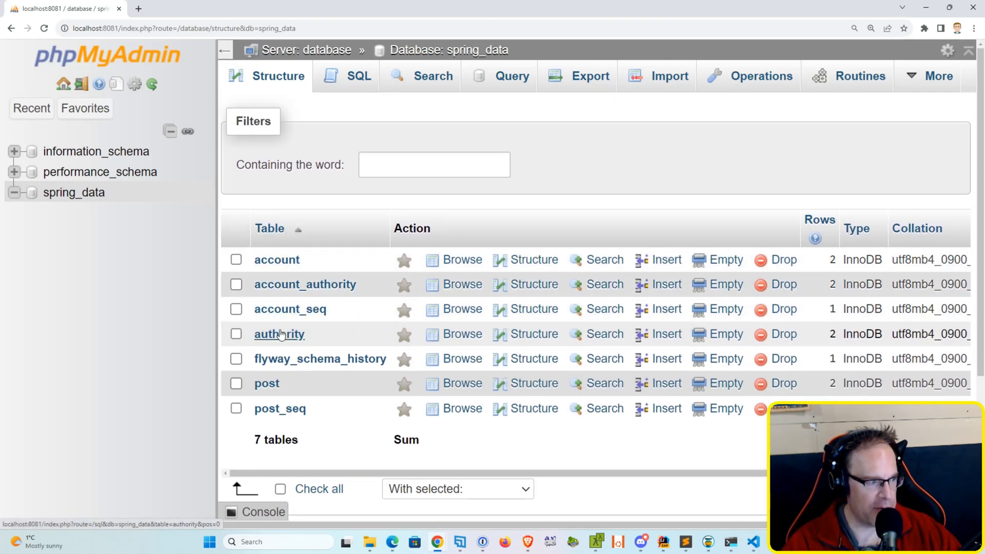
mouse_move(306, 355)
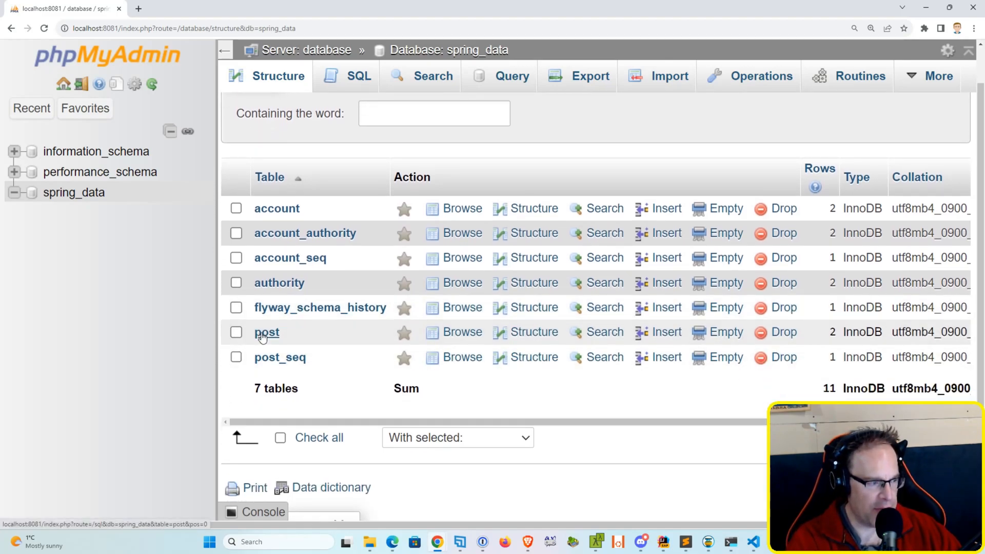
click(266, 332)
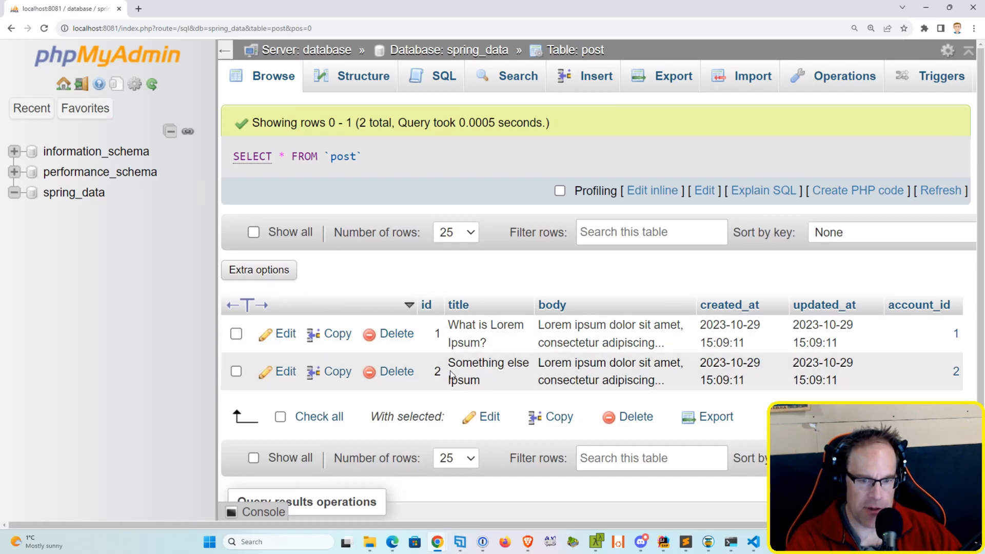
mouse_move(17, 56)
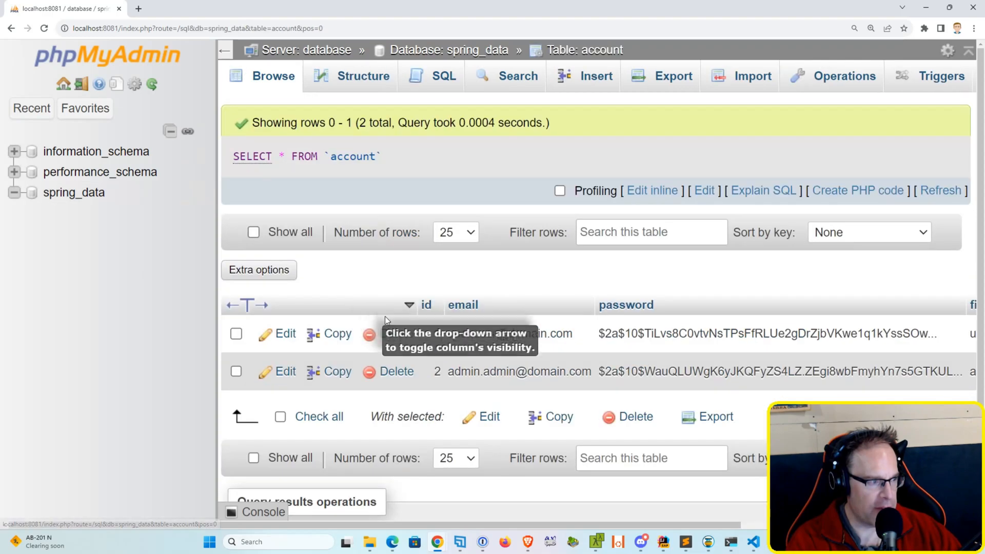
scroll(down, 3)
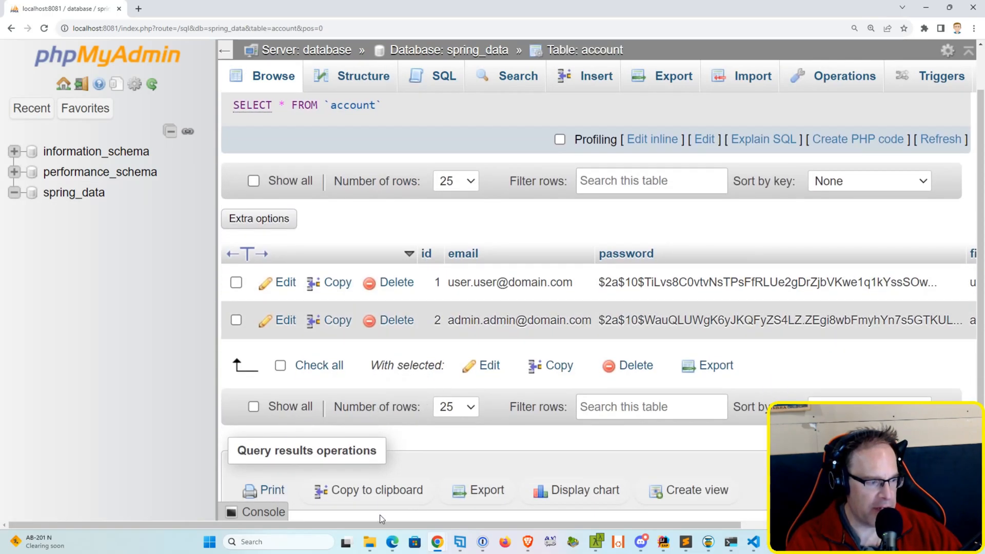
scroll(right, 3)
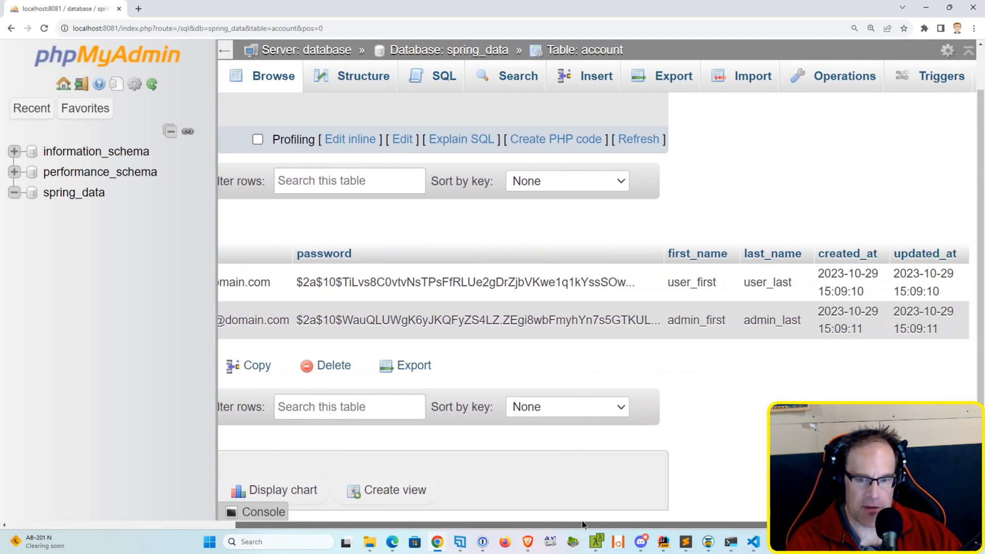
click(448, 50)
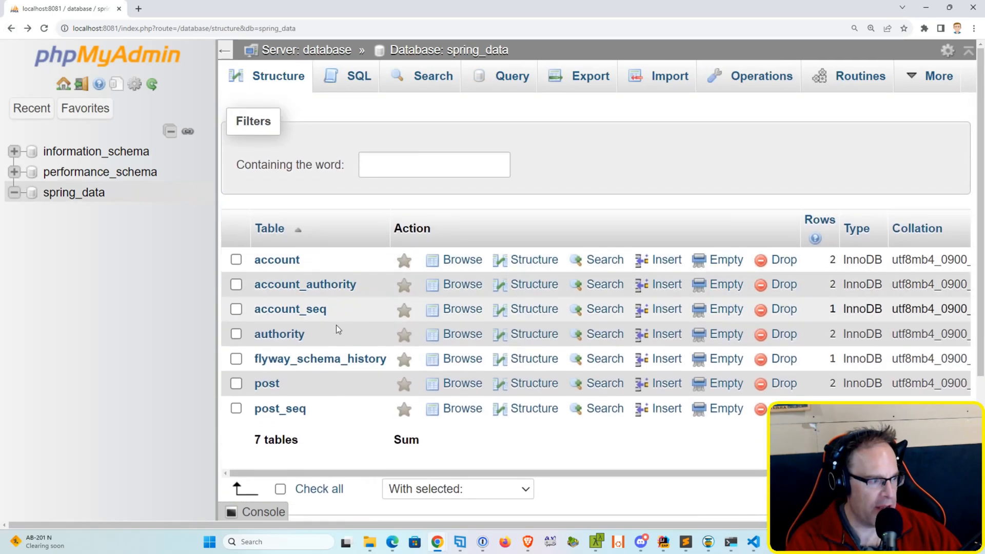
- Browse flyway_schema_history and highlight the V1__initial_migration.sql script name
click(461, 358)
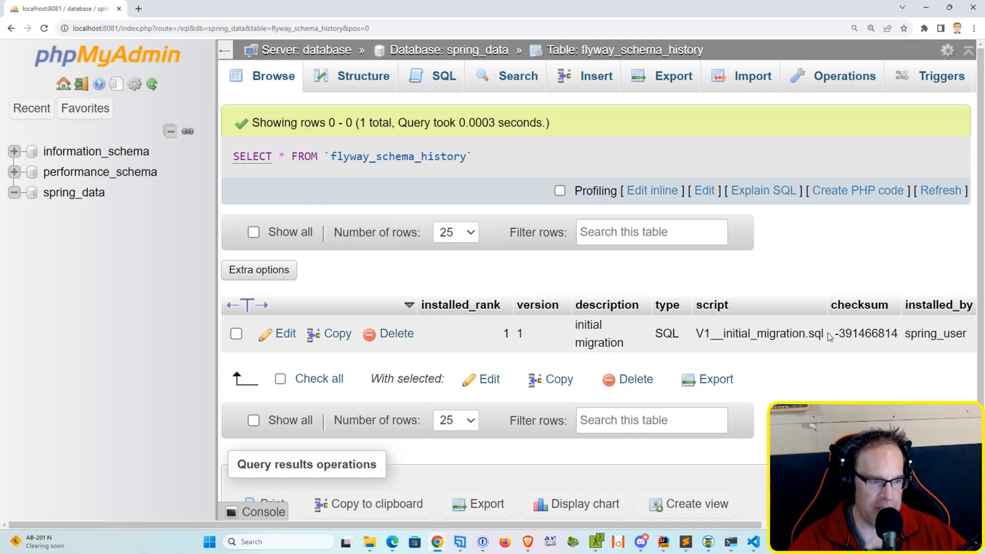
double_click(759, 334)
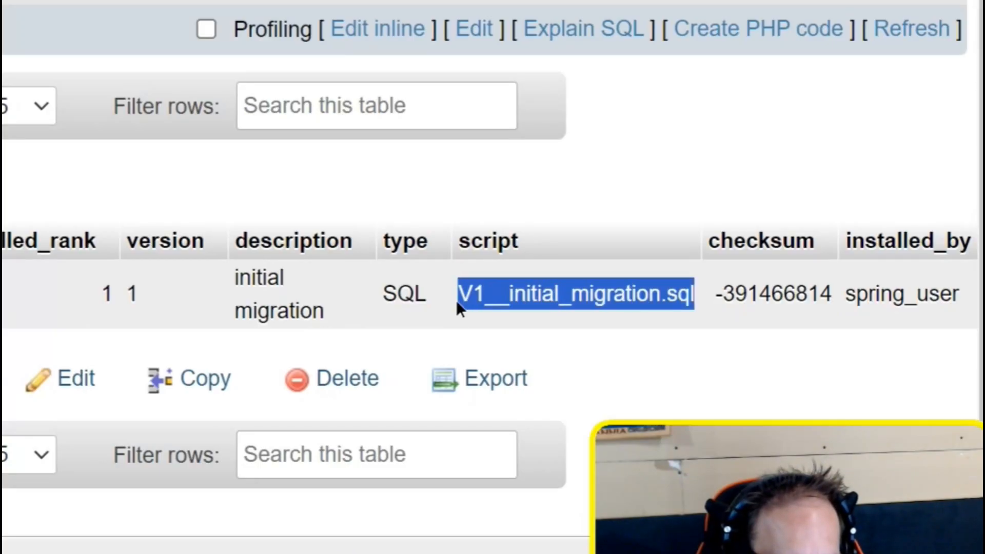
mouse_move(518, 303)
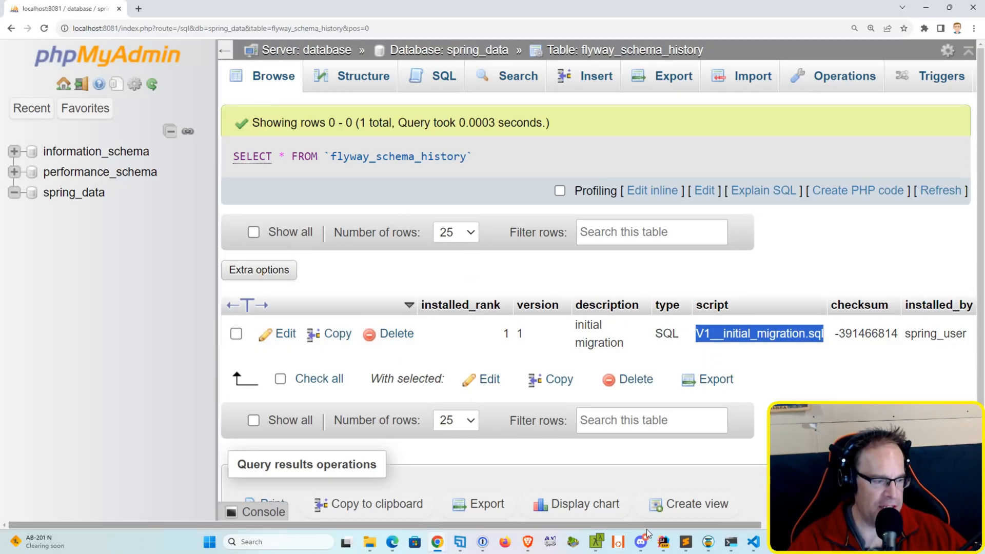
mouse_move(476, 328)
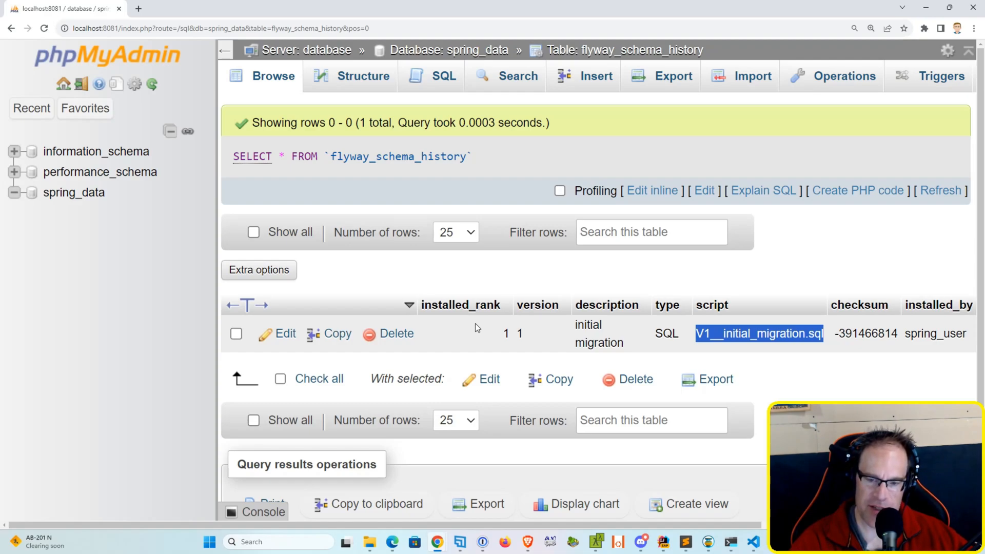
mouse_move(693, 339)
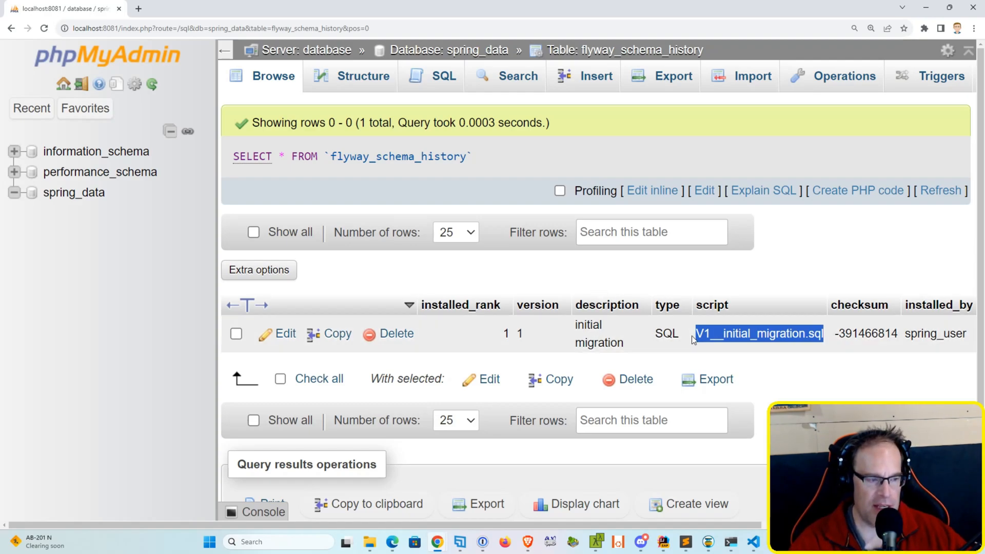
mouse_move(759, 359)
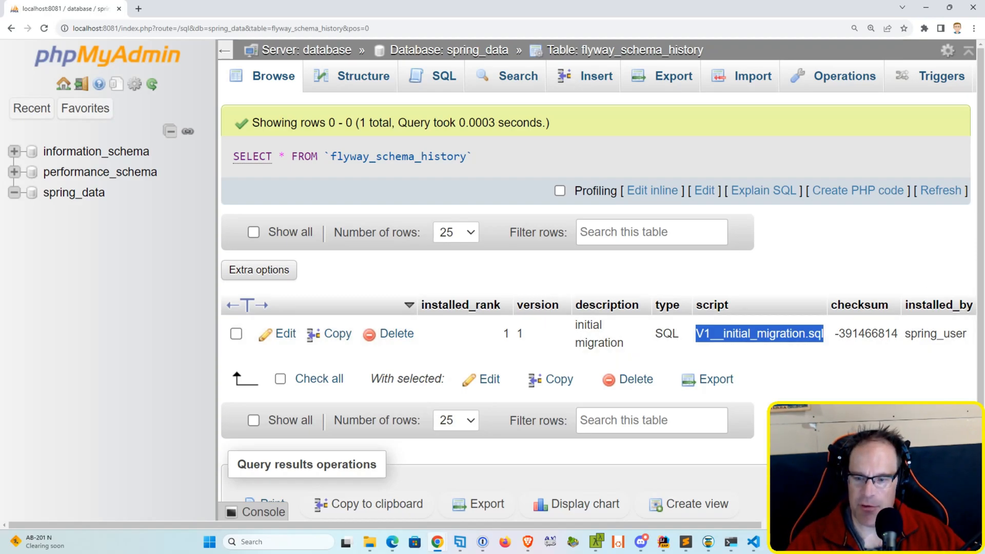
click(261, 8)
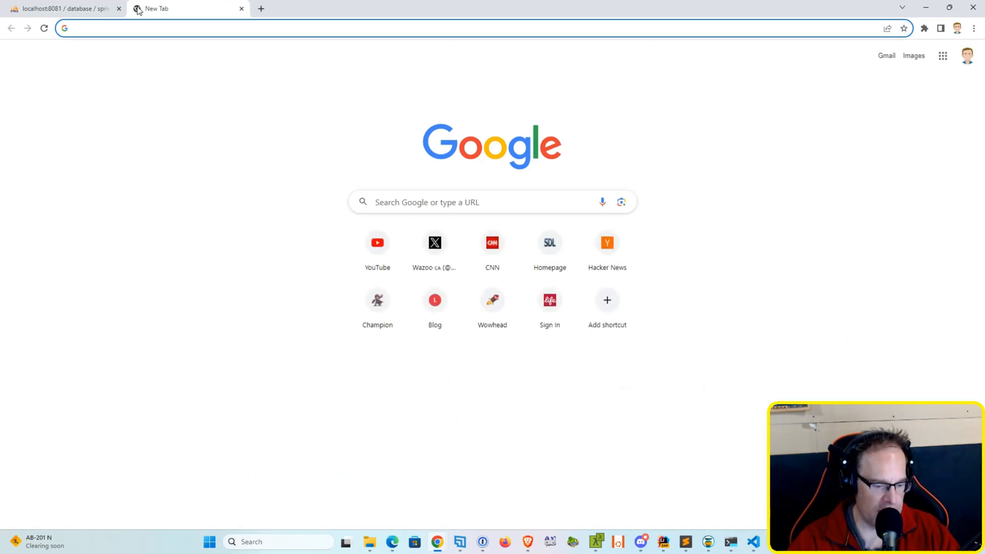
text(http://localhost:8080)
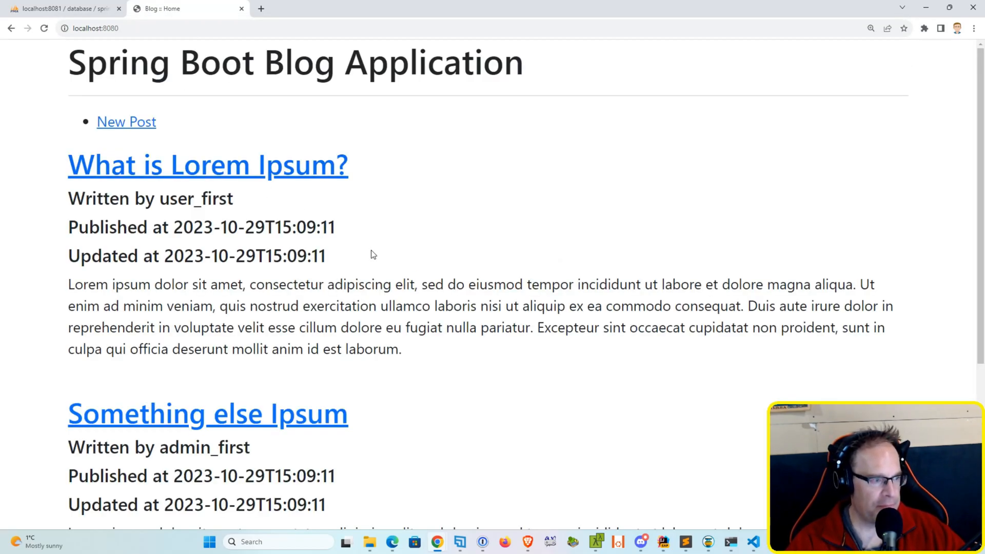
mouse_move(310, 193)
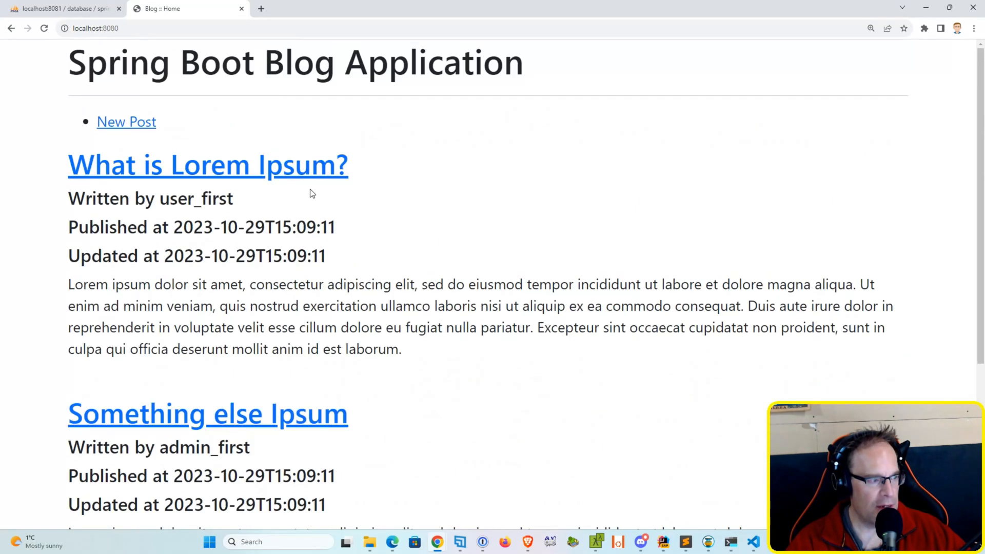
scroll(down, 3)
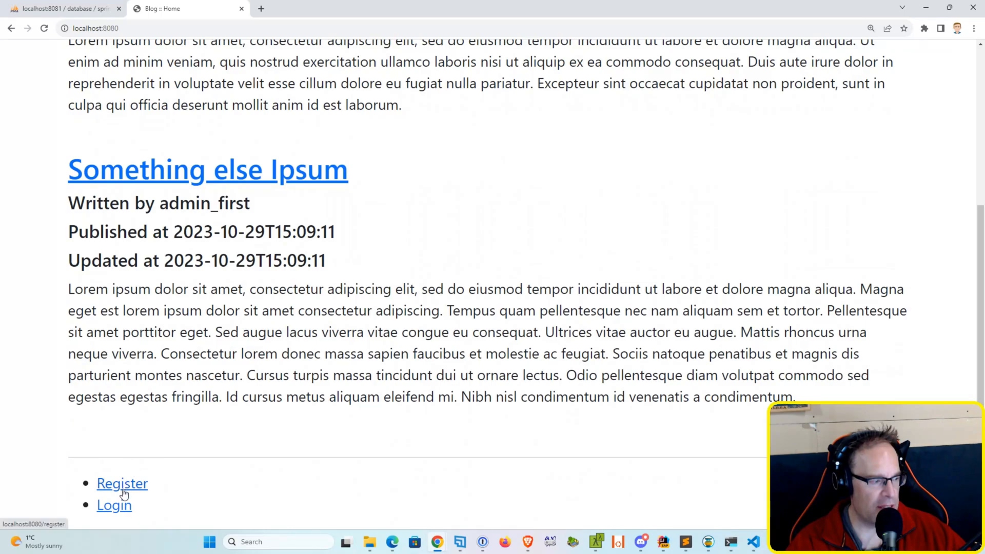
click(113, 504)
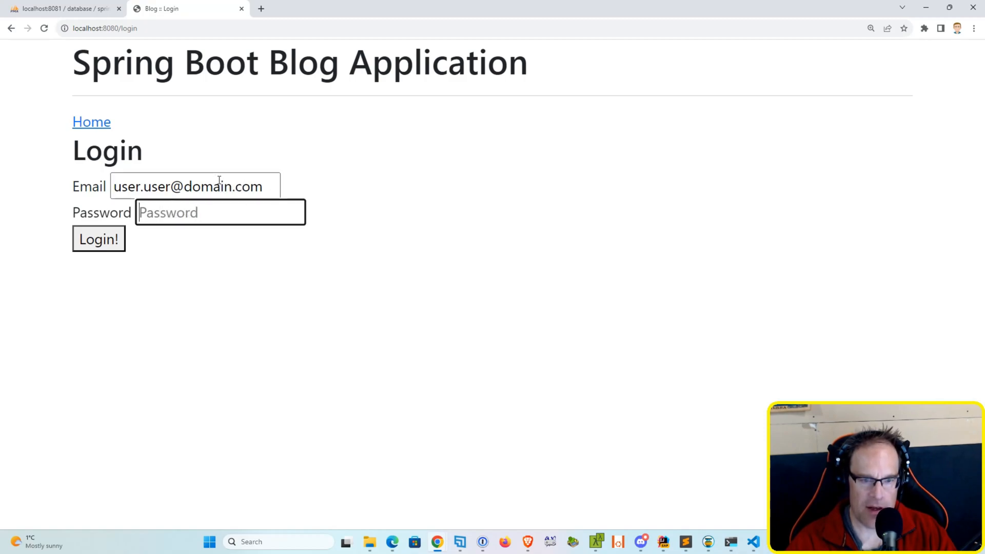
text(password)
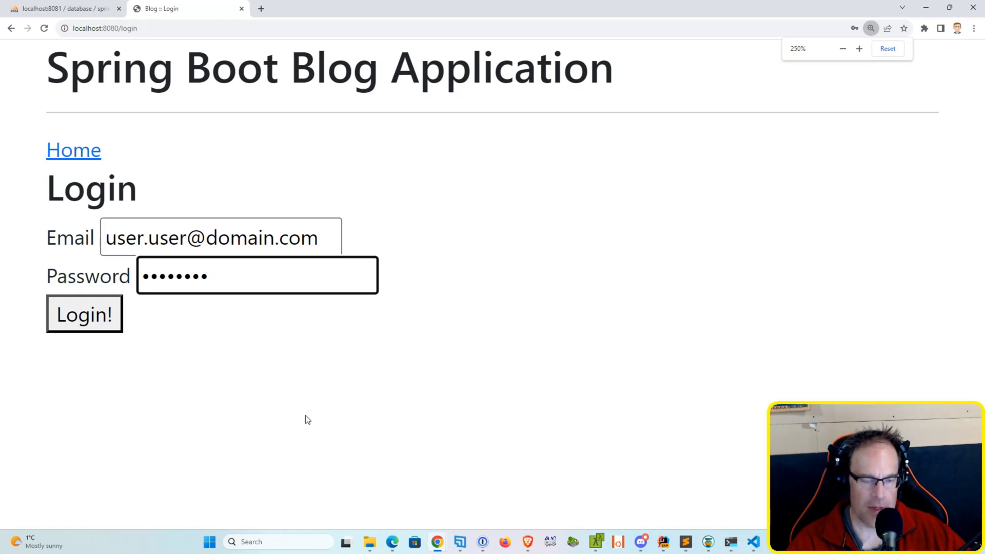
- Sign in, save the first post as 'What is Lorem?', and check both posts
click(84, 314)
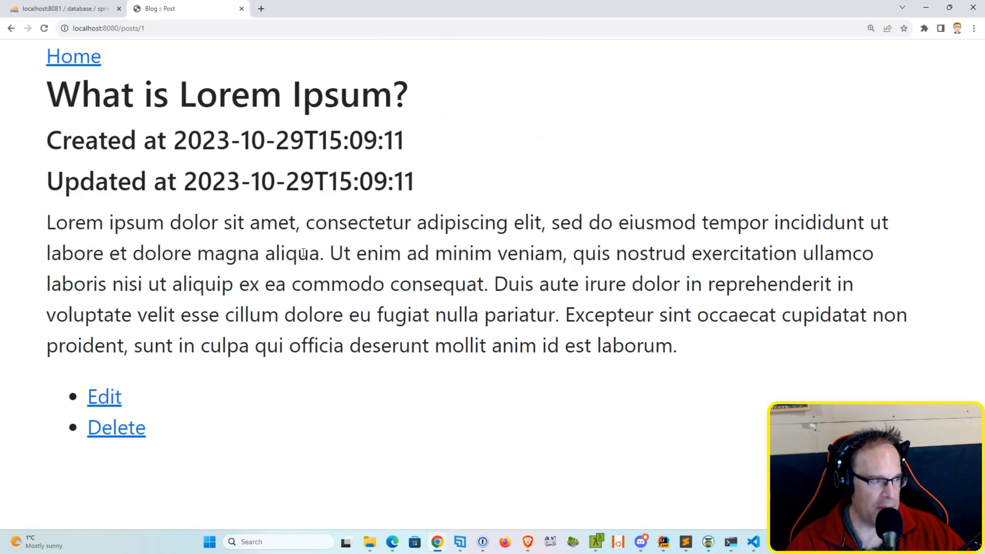
click(104, 396)
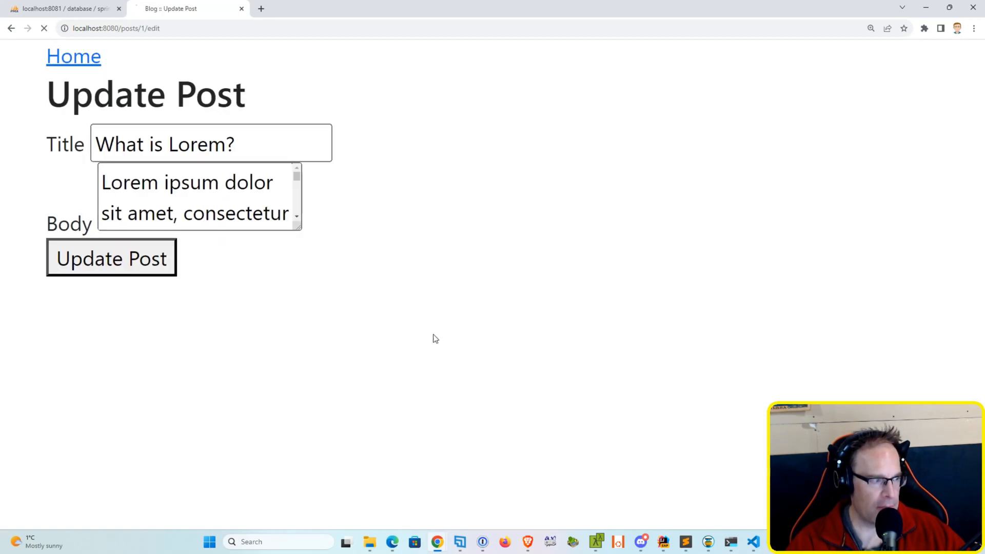
click(111, 258)
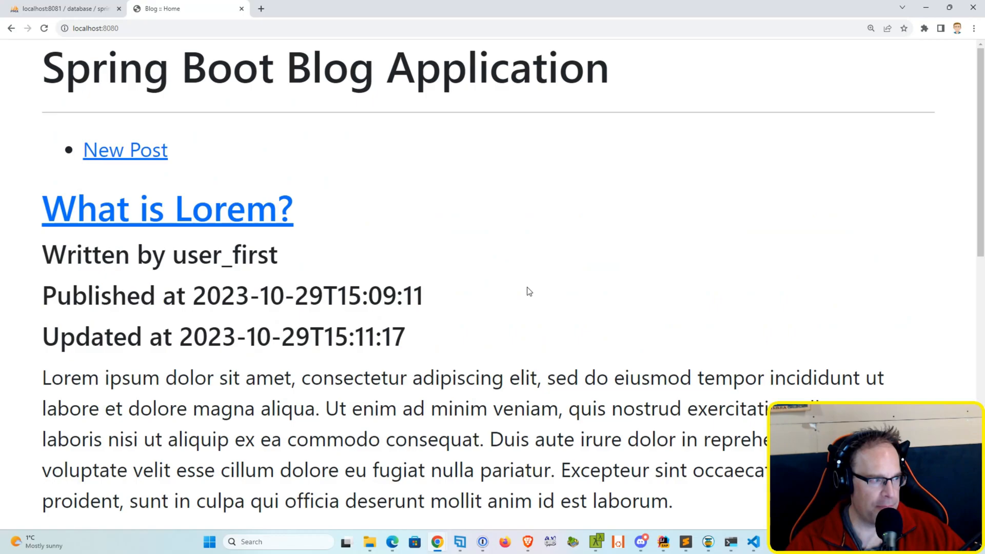
scroll(down, 3)
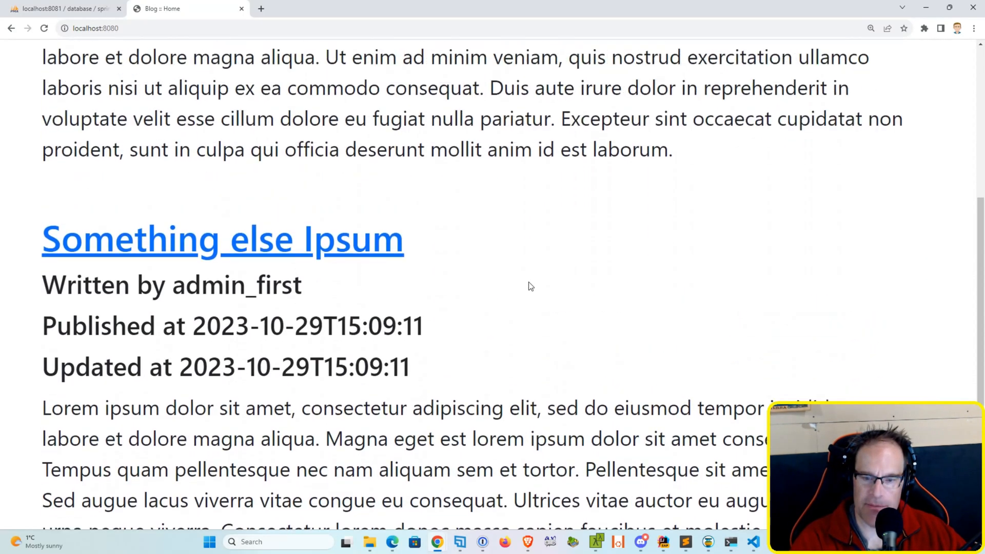
scroll(up, 3)
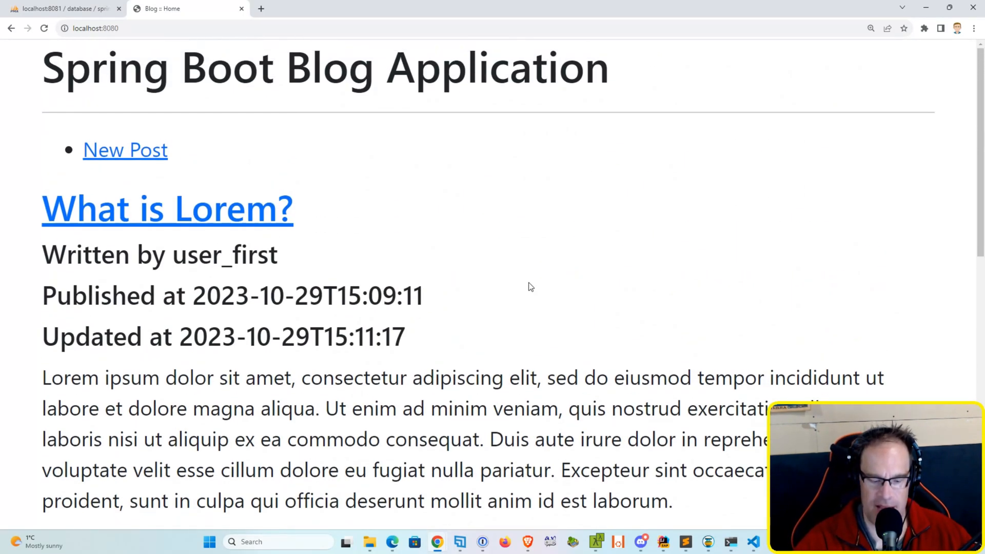